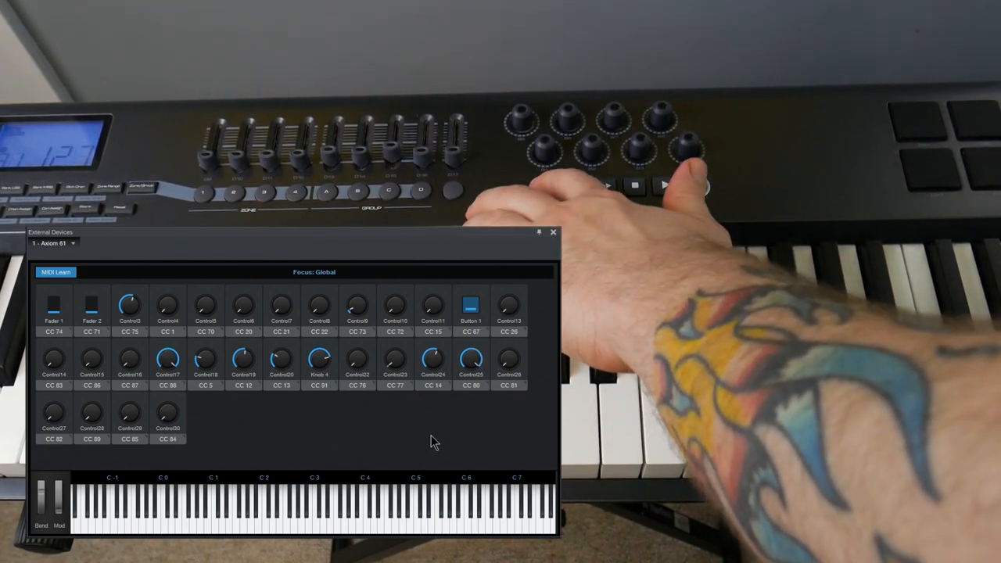
Step: Set controls CC 80, 81, 89 and 85 to Button (on/off) mode
right_click(470, 359)
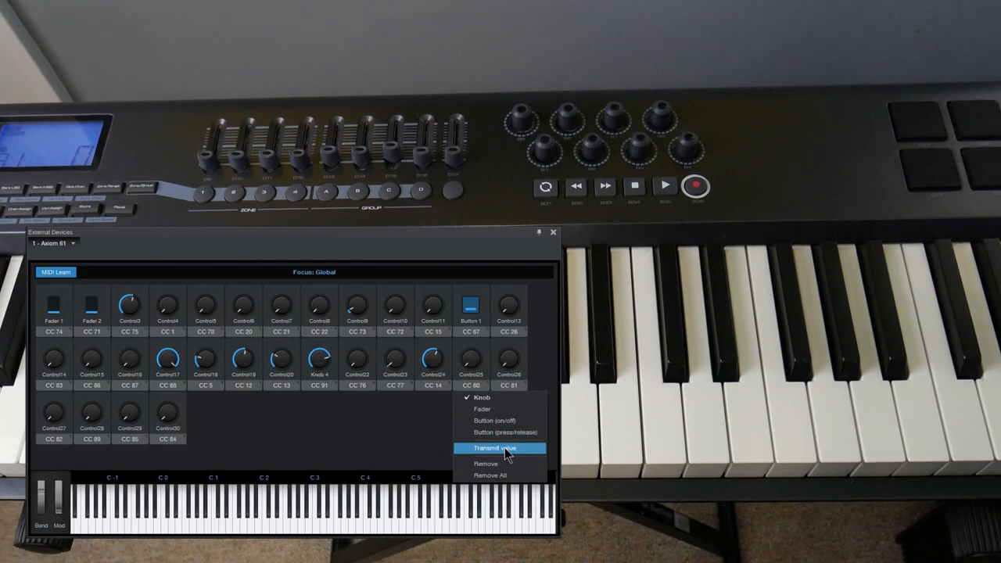
left_click(498, 448)
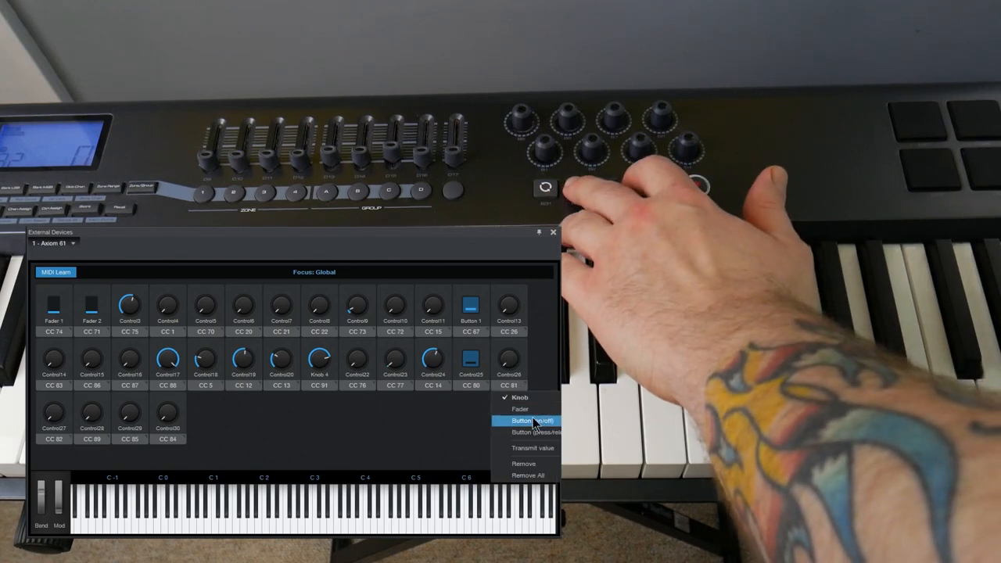
left_click(528, 420)
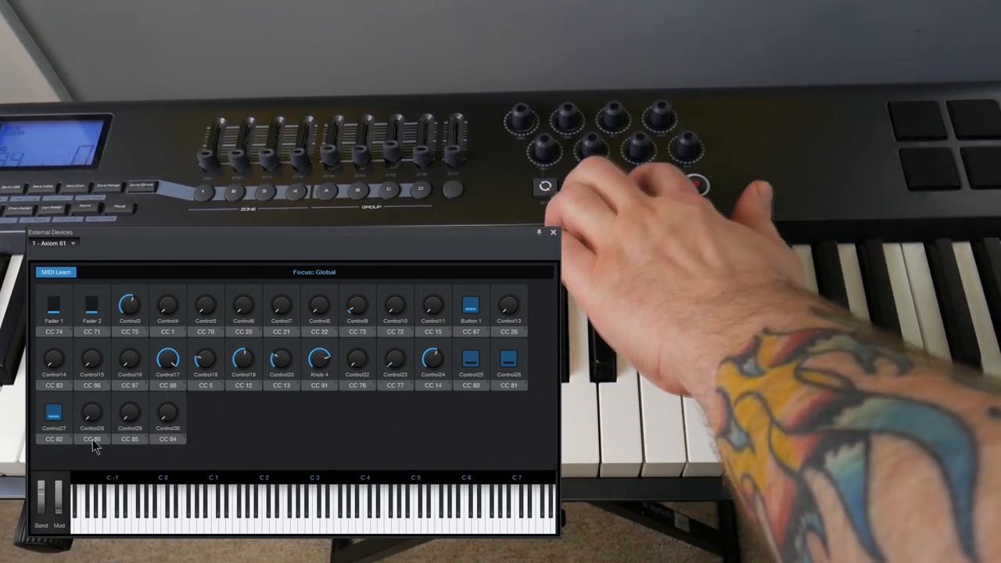
left_click(92, 413)
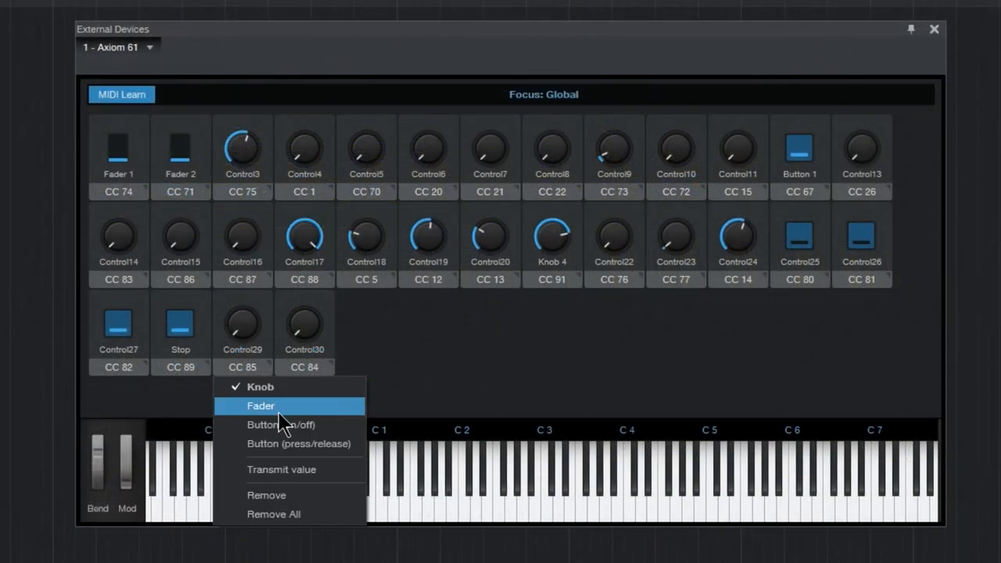
left_click(261, 405)
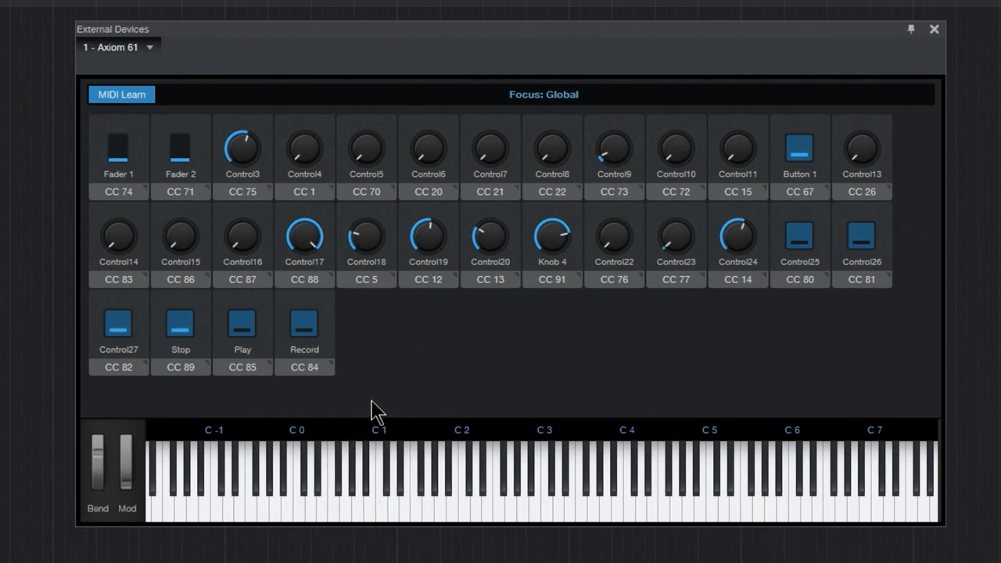
mouse_move(455, 403)
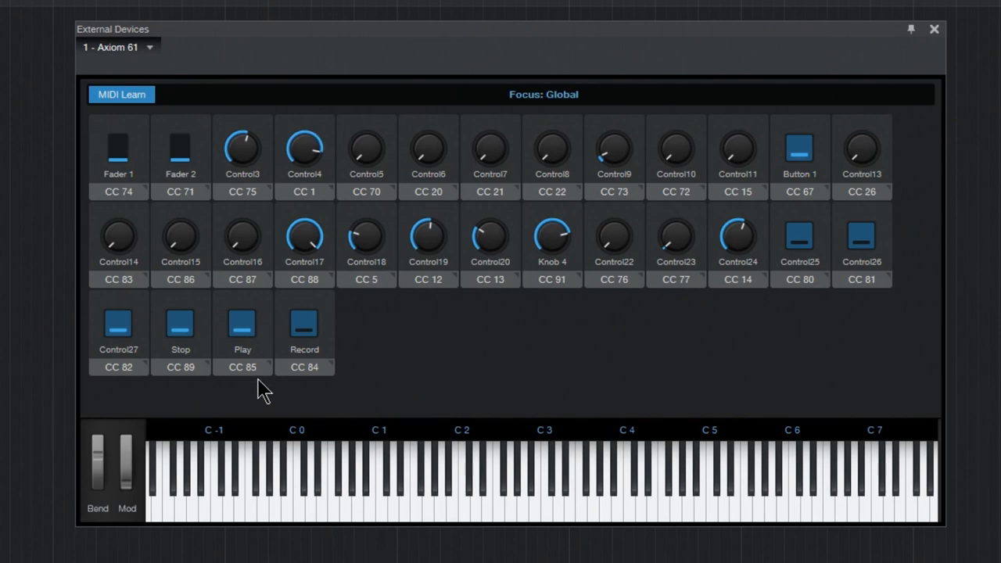
Step: Bring up the context menu for the Stop control in External Devices
right_click(243, 323)
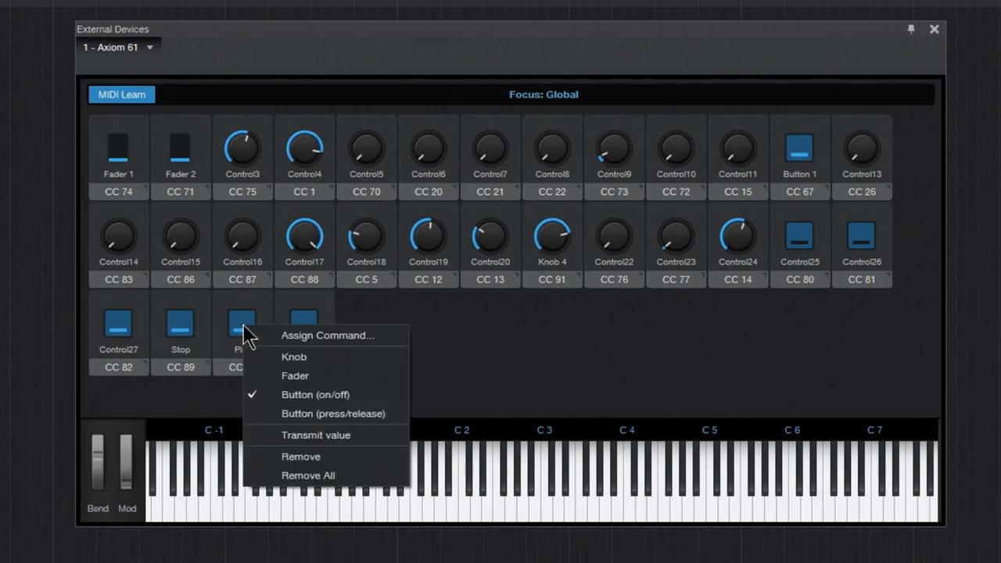
mouse_move(326, 334)
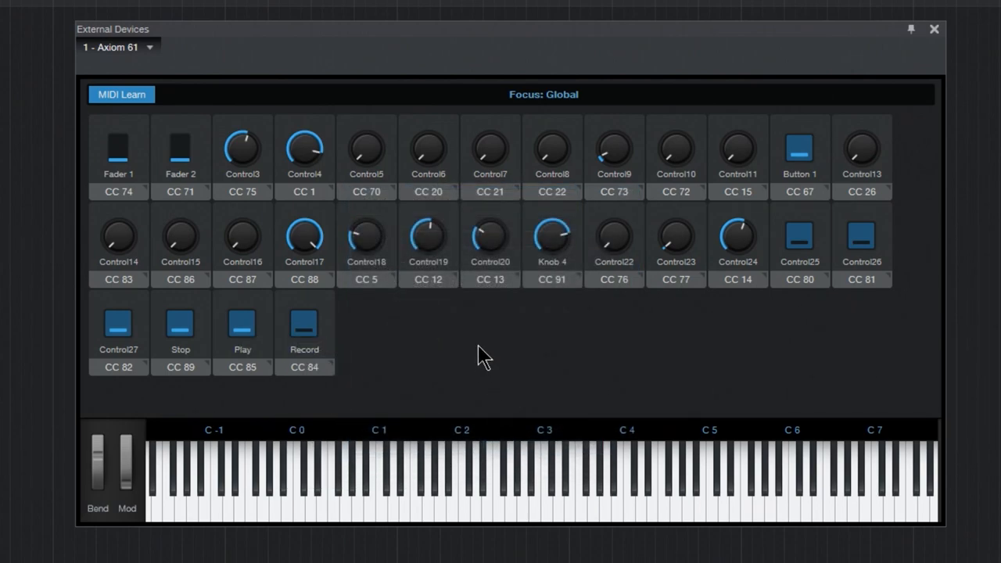
right_click(428, 148)
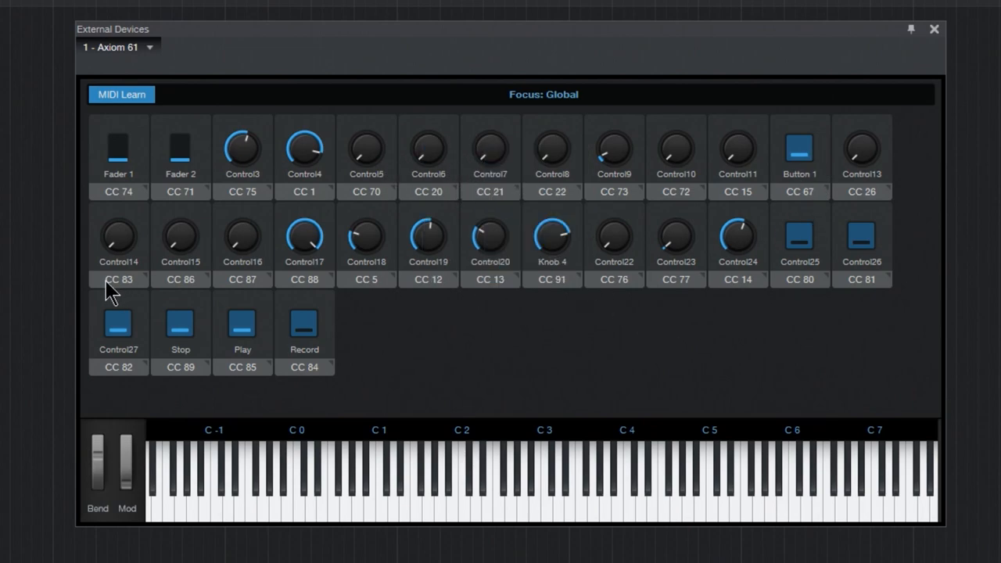
right_click(118, 149)
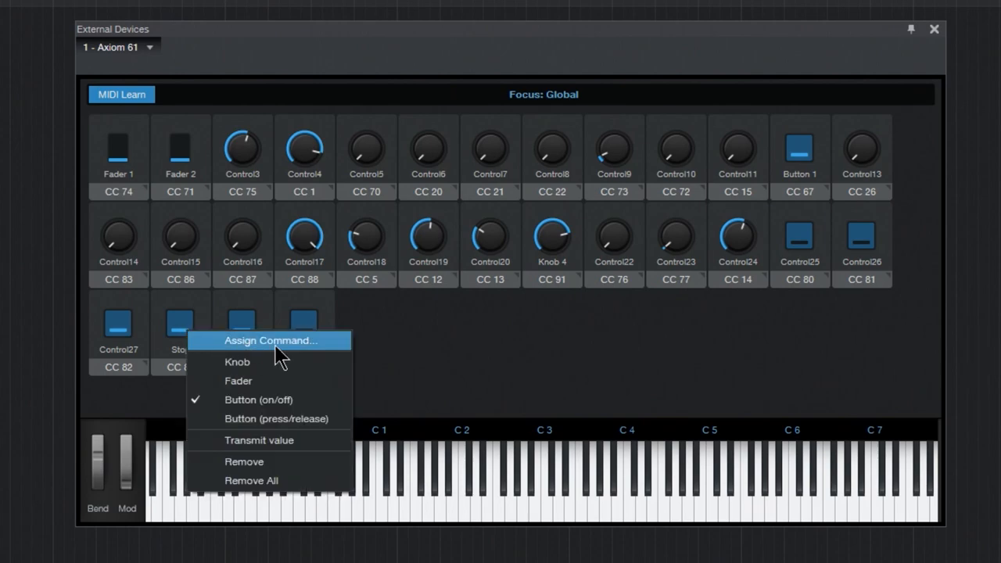
Step: Assign the transport Stop command to the Stop control
left_click(271, 340)
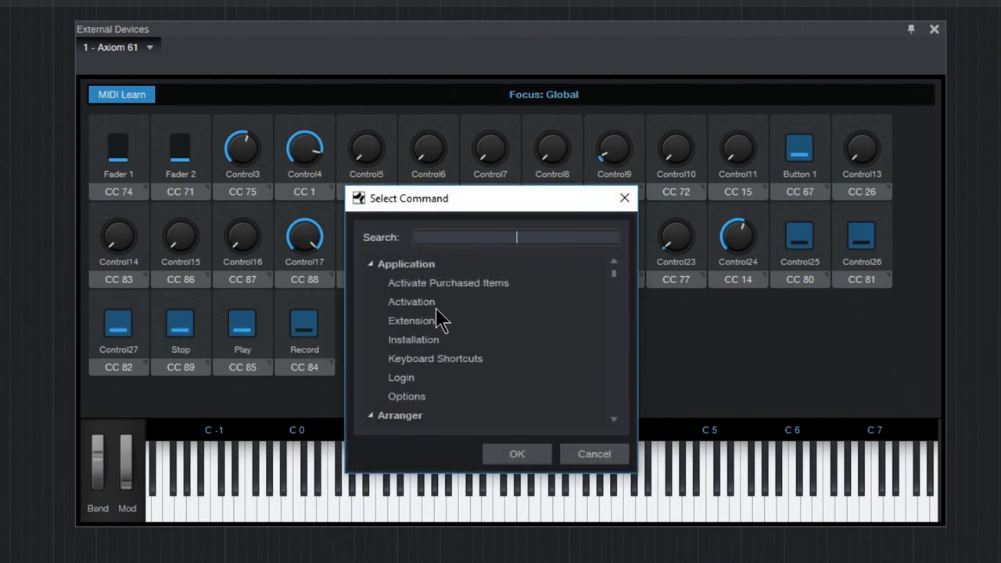
type("stop")
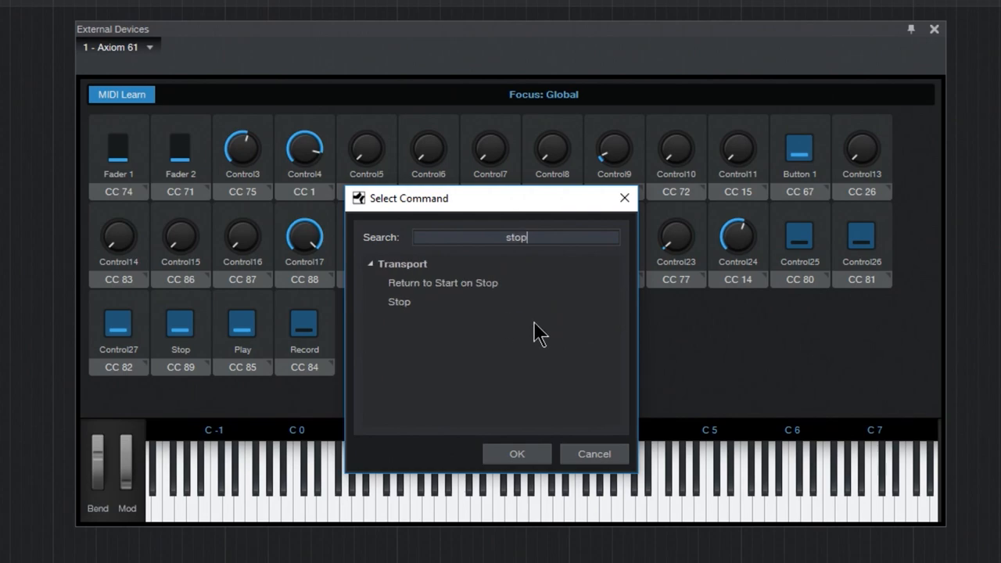
left_click(398, 302)
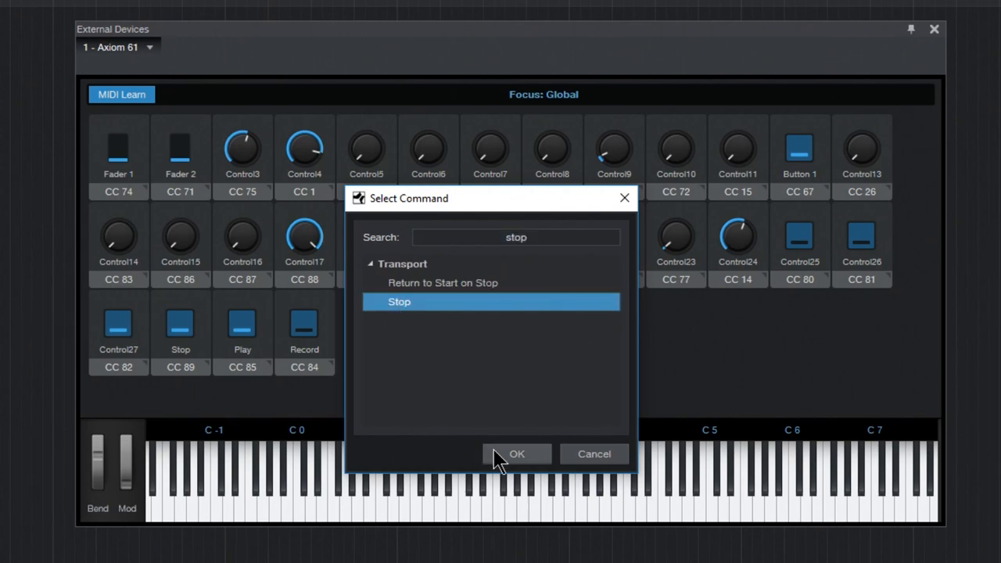
left_click(516, 453)
type("trans")
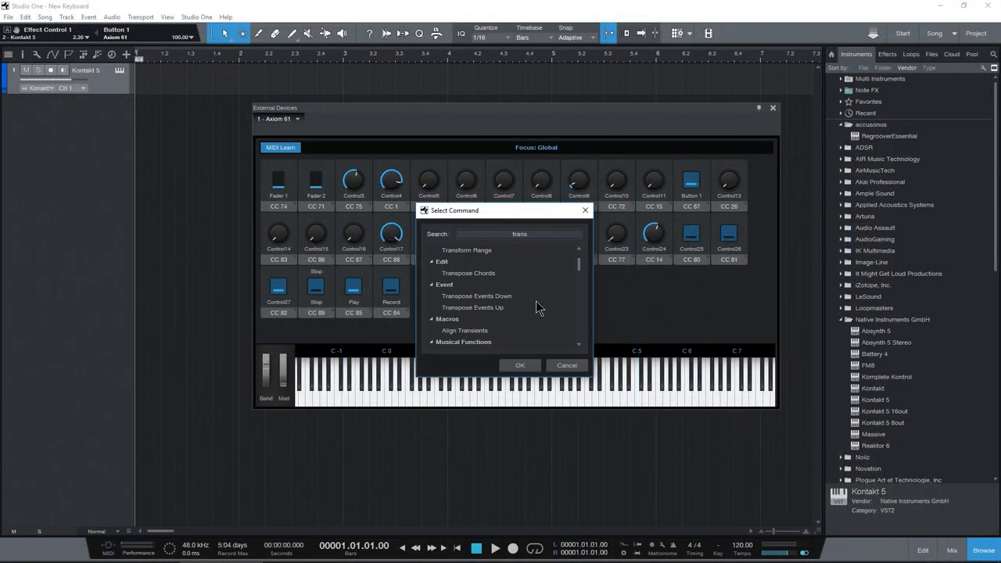
Step: Assign the transport Start command to the Play control
scroll("down", 3)
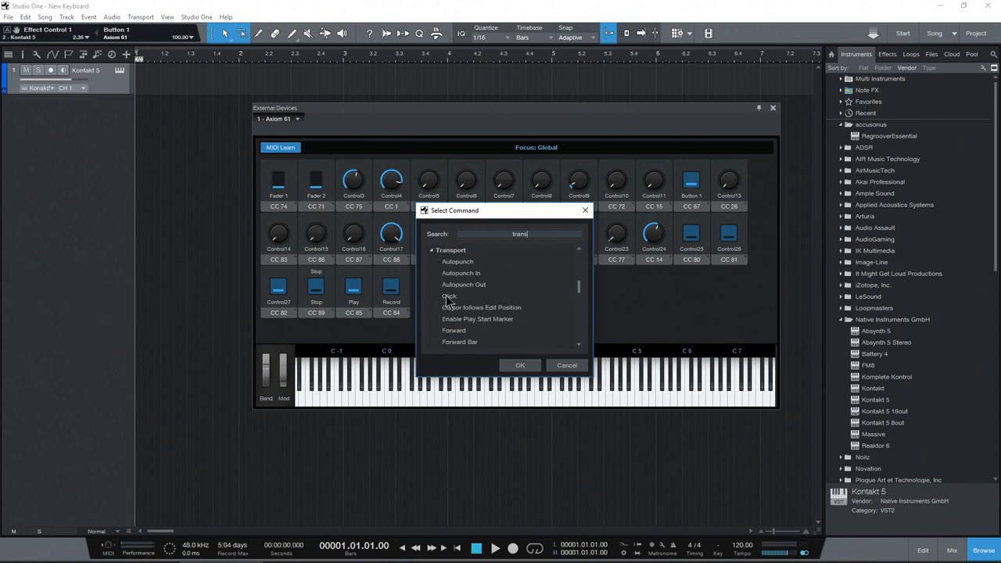
scroll("down", 3)
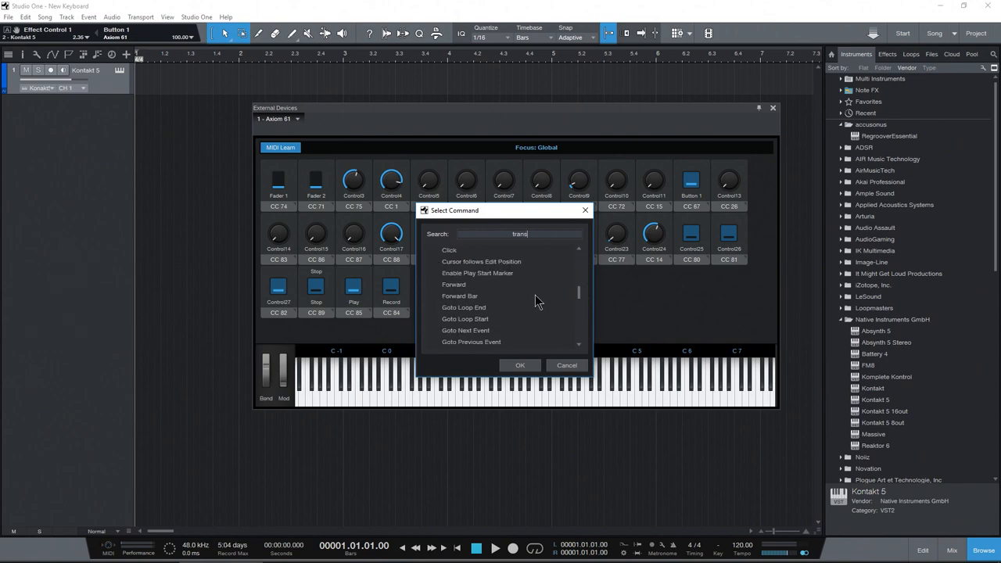
scroll("down", 3)
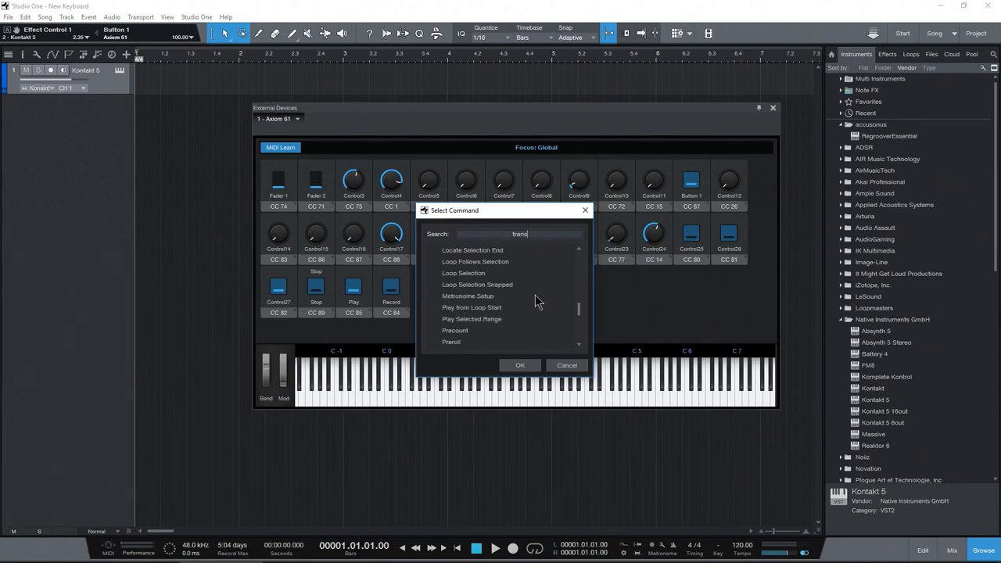
scroll("down", 3)
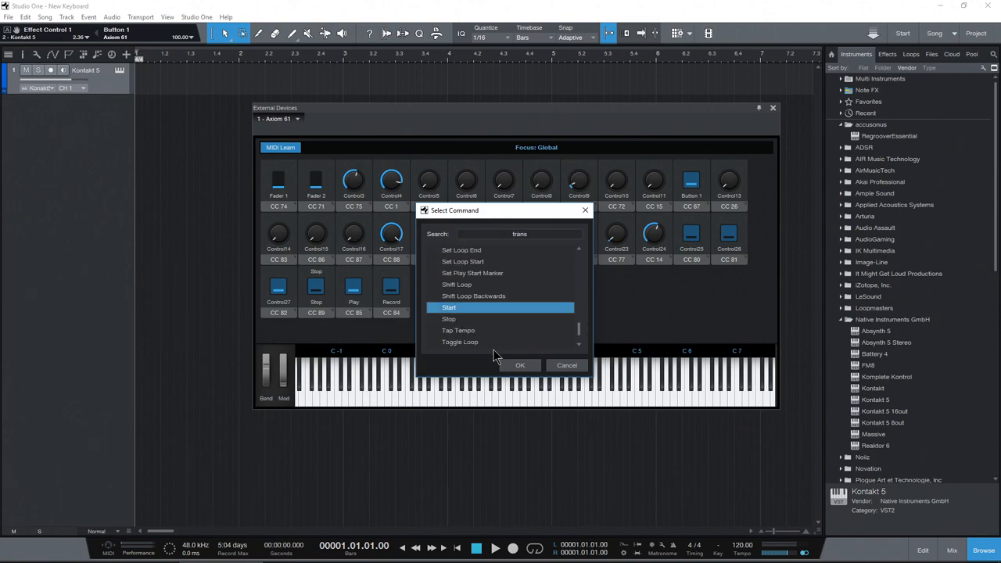
mouse_move(514, 389)
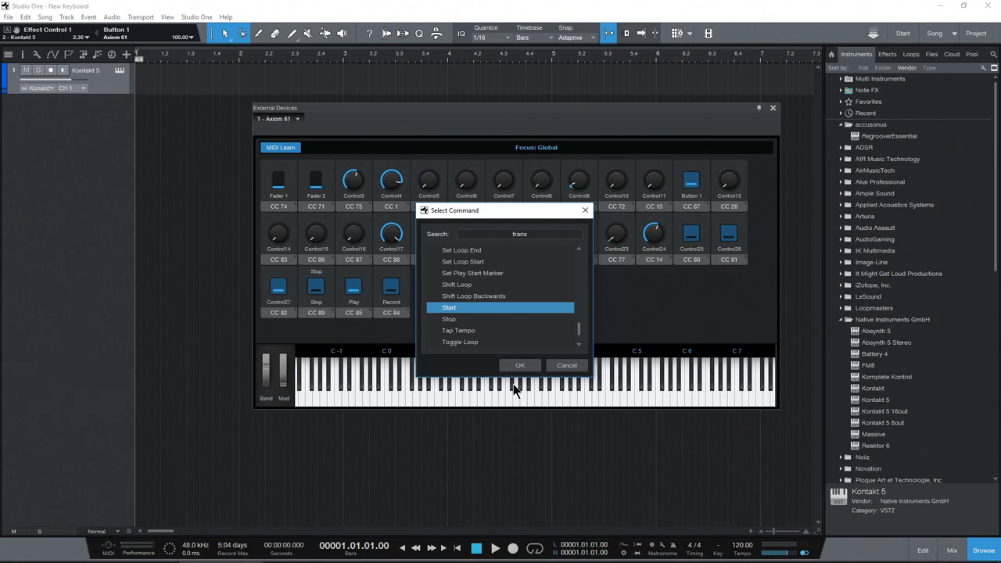
left_click(519, 365)
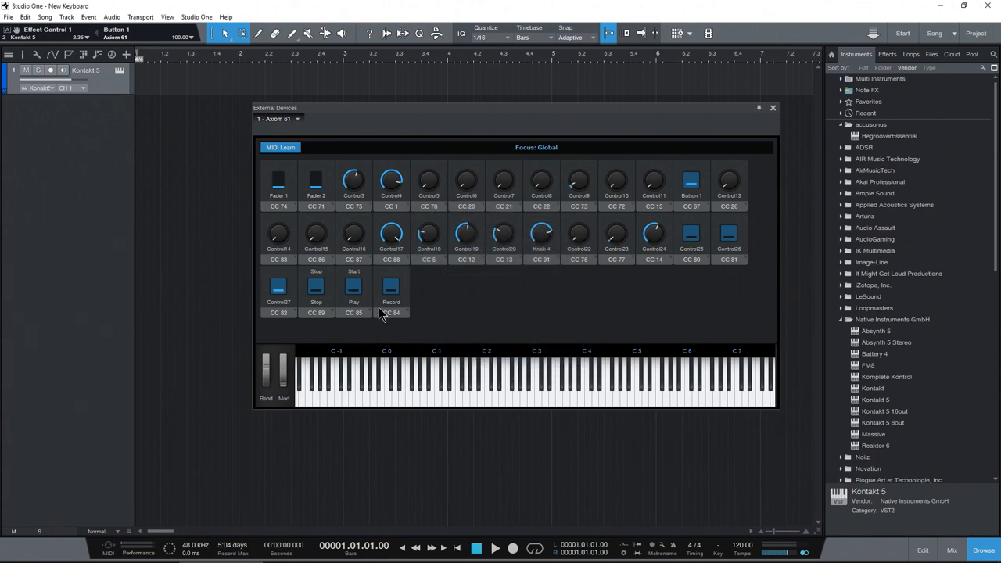
Step: Begin assigning a command to the Record control, searching 're'
right_click(391, 293)
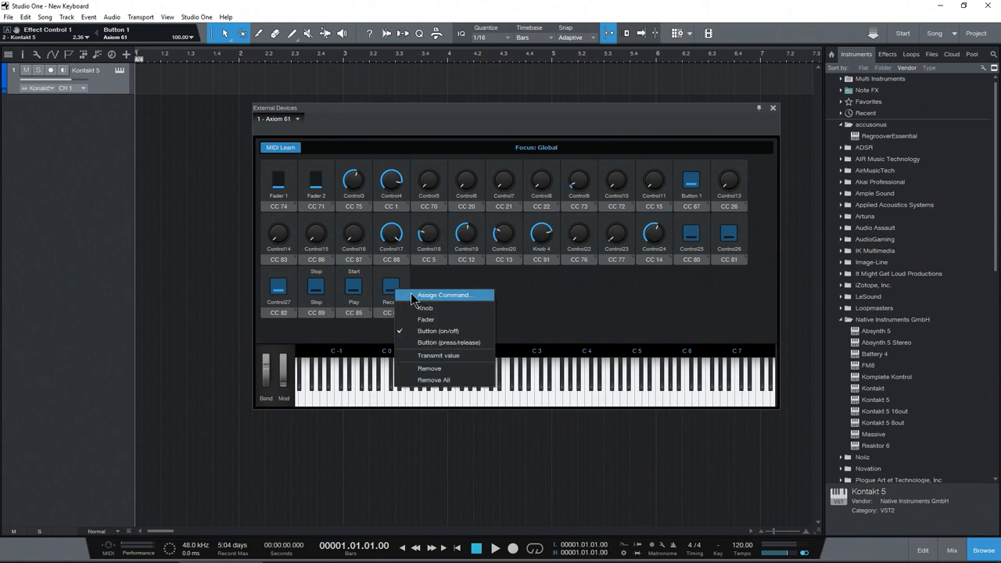
left_click(445, 295)
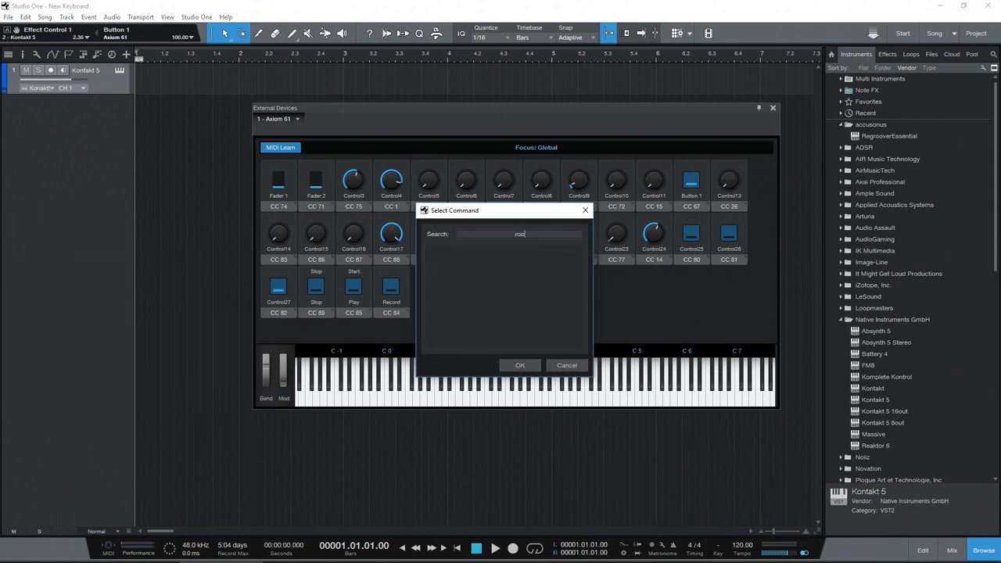
type("re")
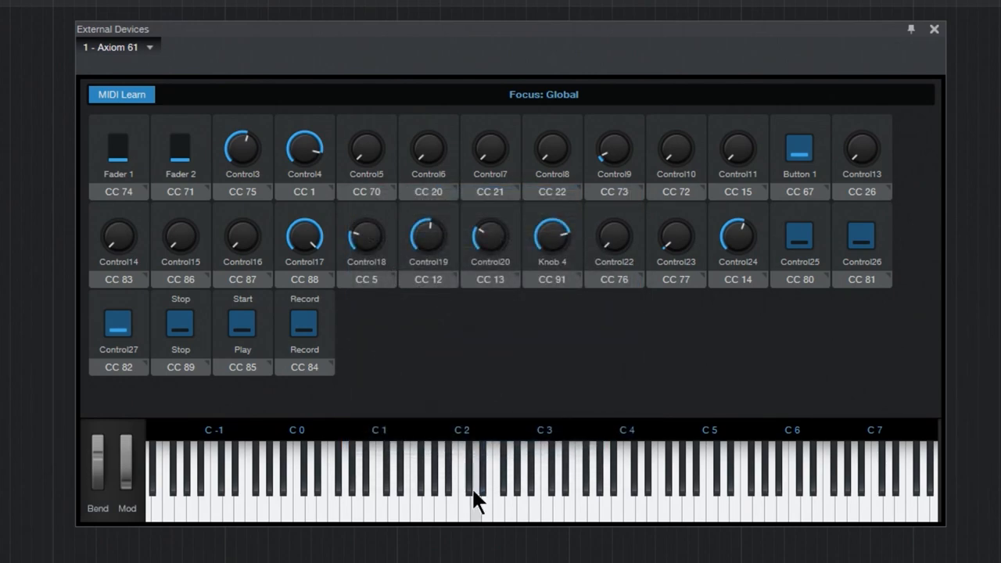
mouse_move(477, 501)
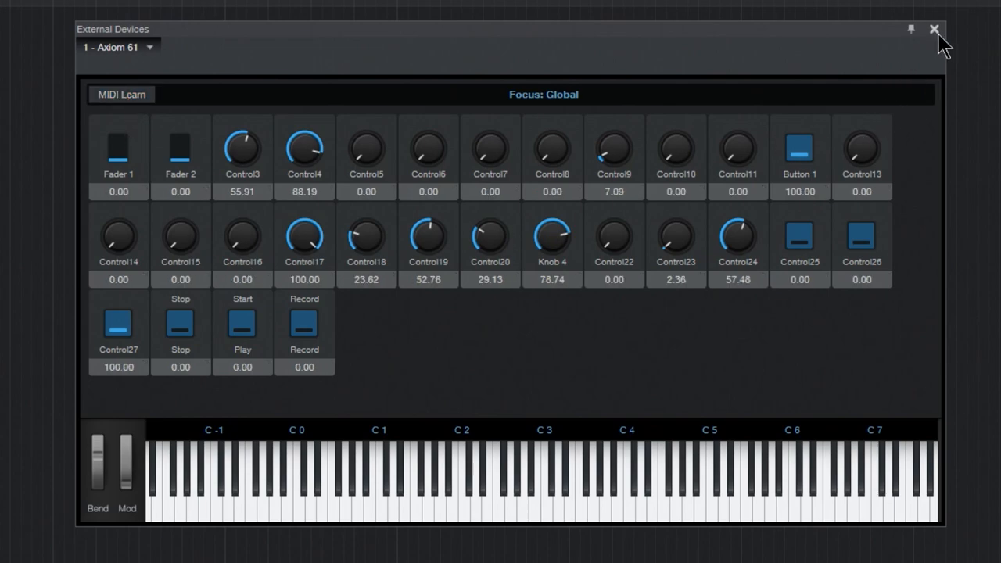
Step: Re-enable MIDI Learn, then dismiss a control's command picker without assigning anything
left_click(933, 29)
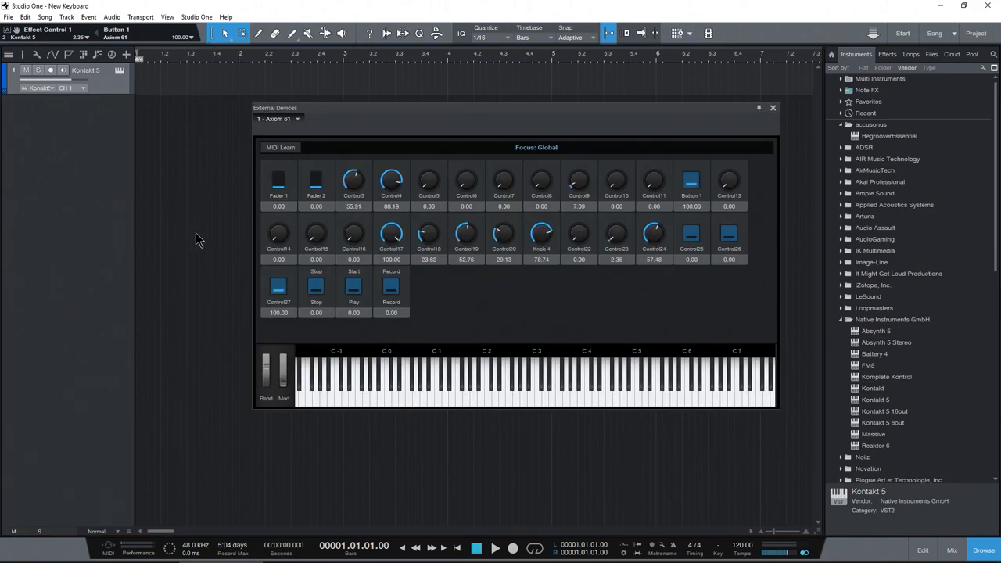
left_click(280, 147)
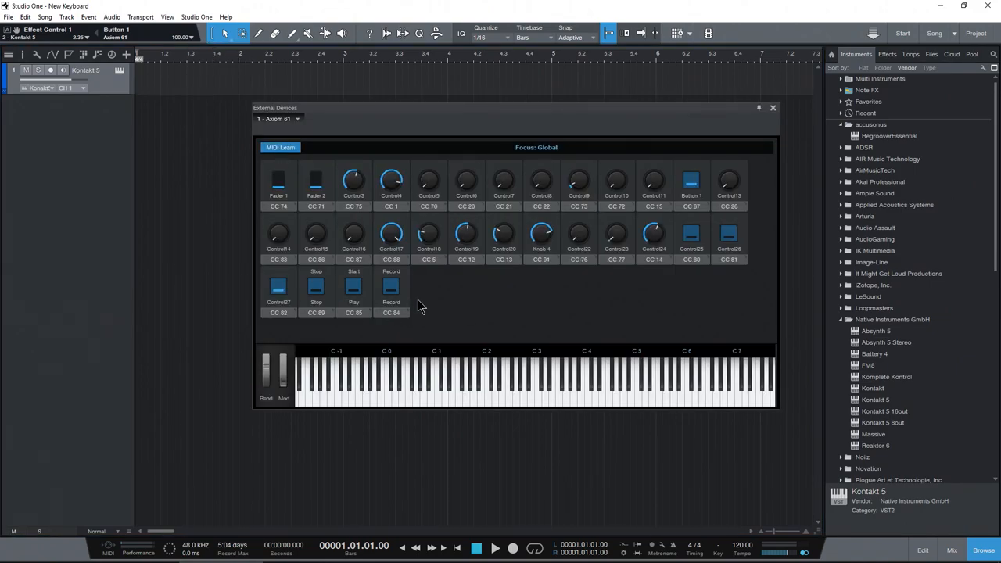
mouse_move(370, 219)
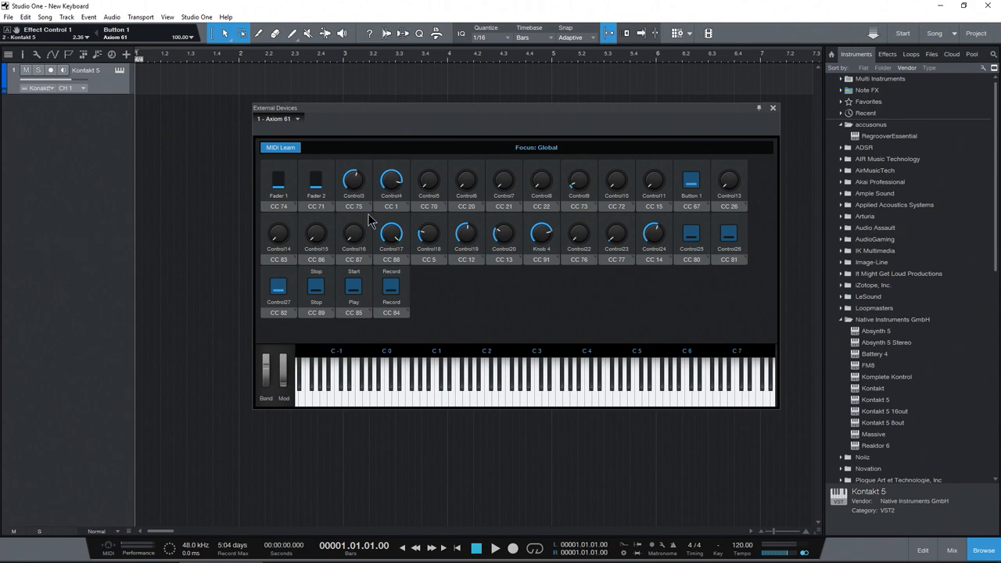
right_click(391, 234)
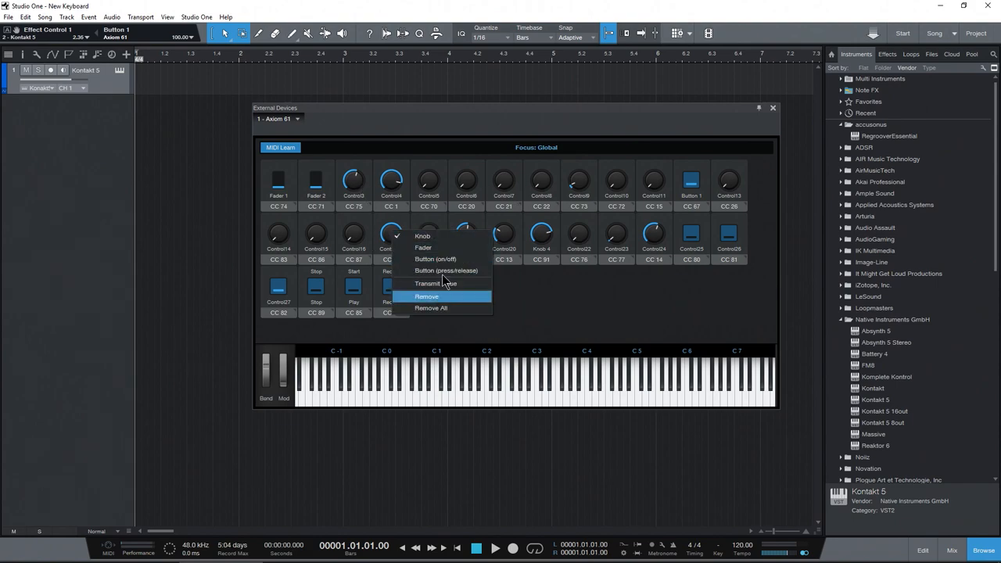
left_click(427, 295)
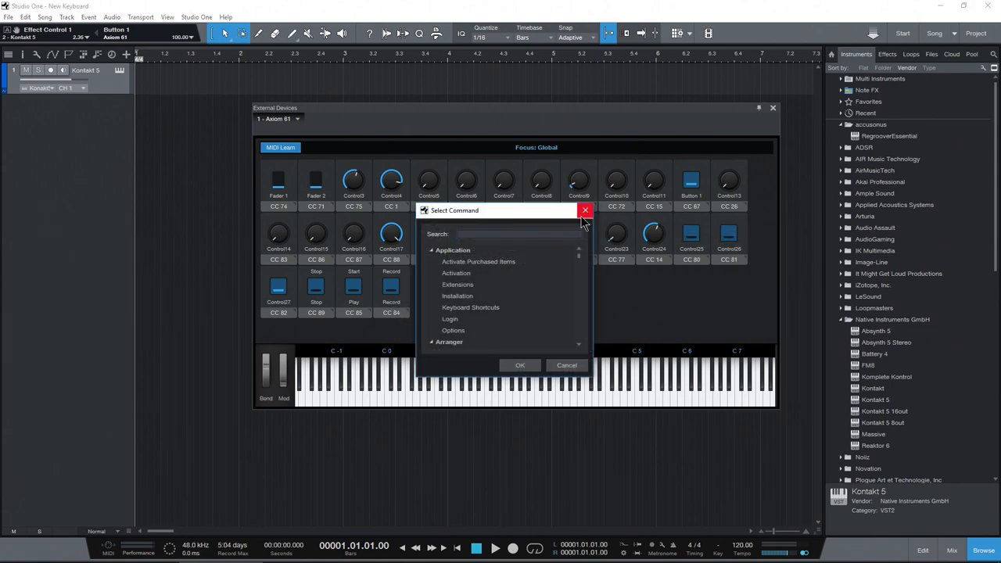
left_click(585, 210)
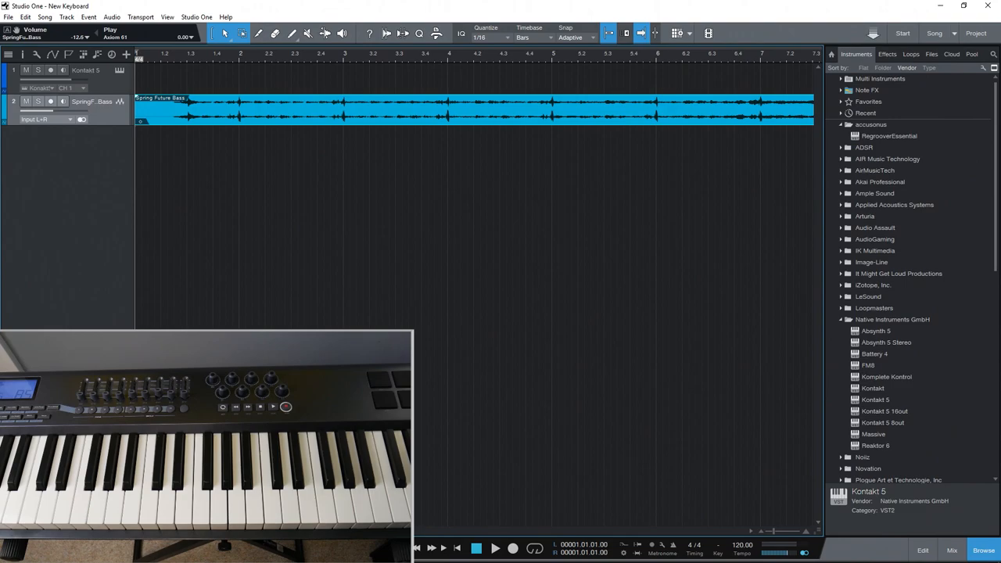
Step: Arm the Spring Future Bass track, record a take, and reopen the Axiom 61 editor
left_click(495, 547)
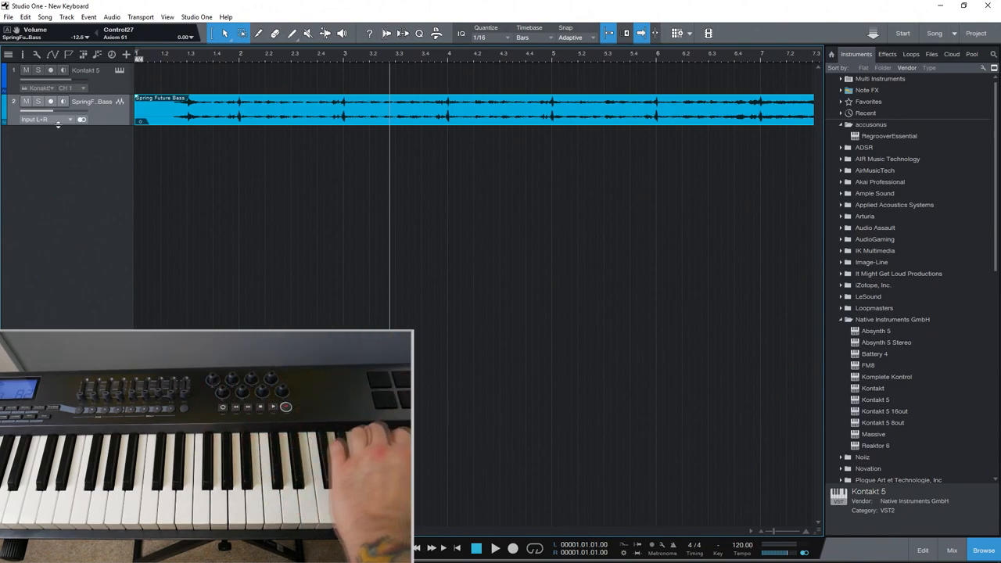
left_click(50, 101)
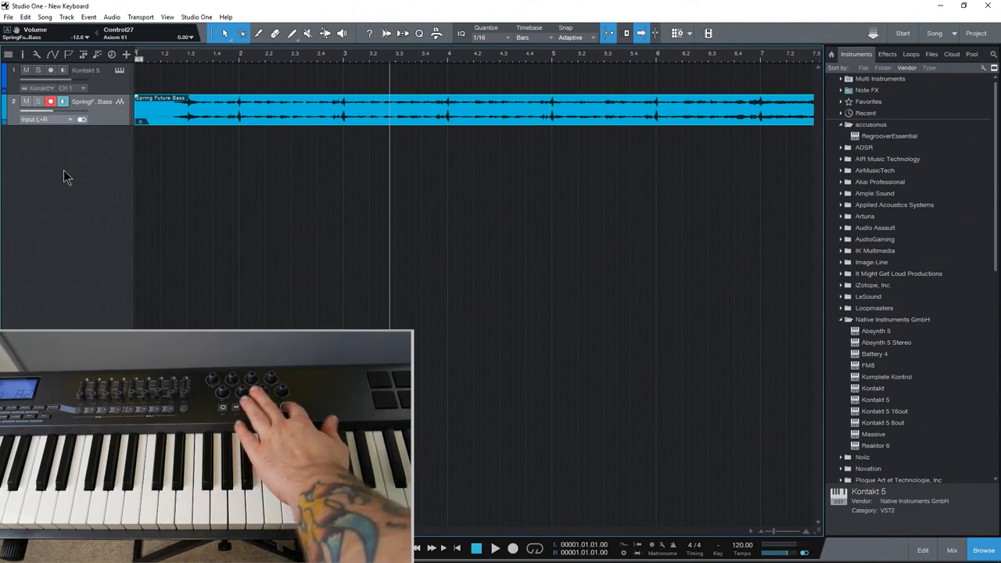
left_click(512, 548)
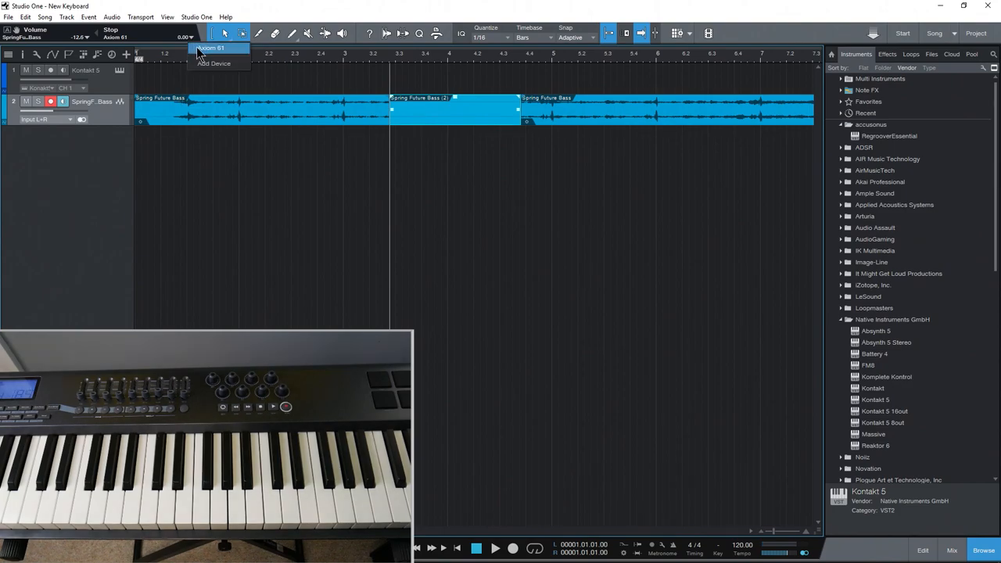
left_click(210, 48)
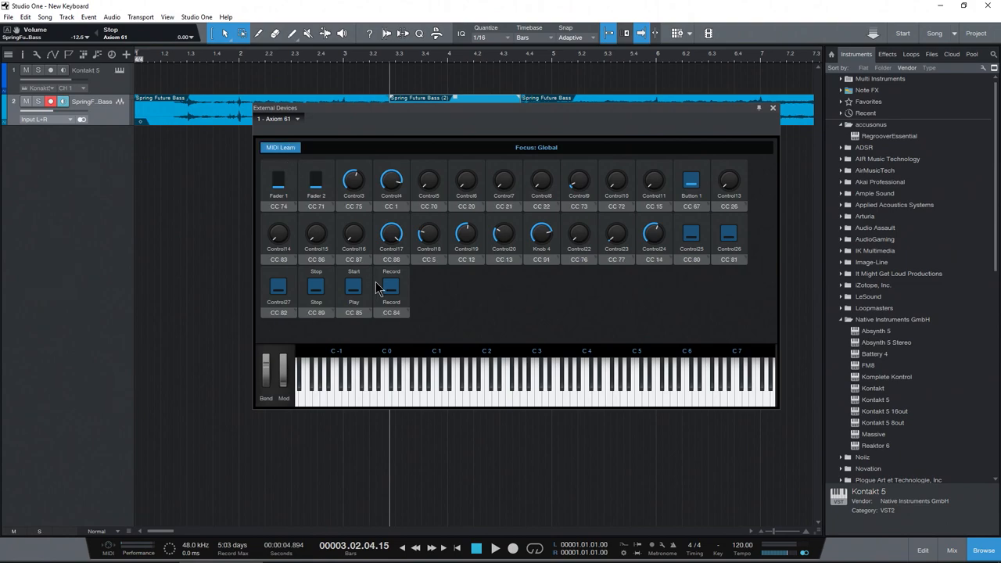
mouse_move(379, 287)
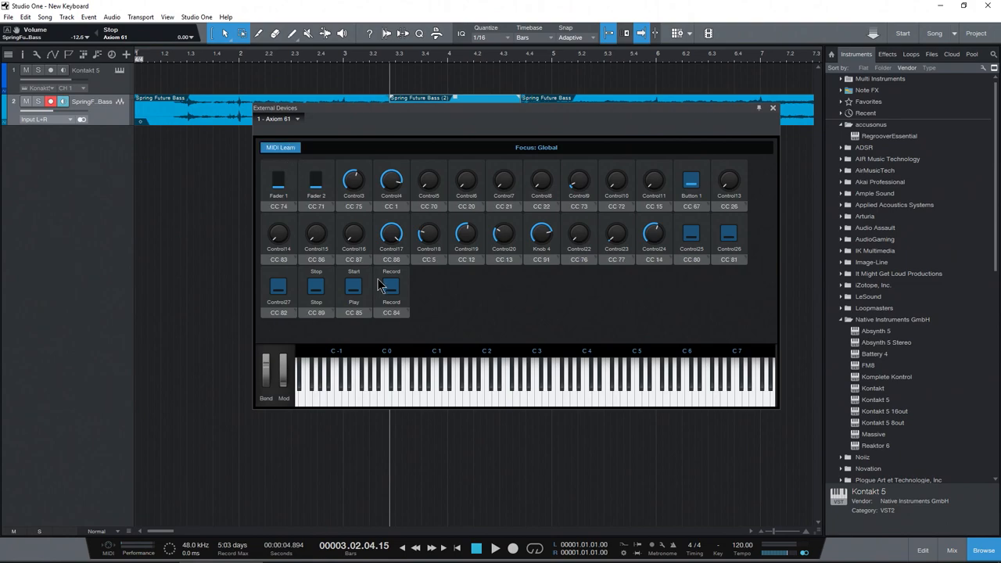
Step: Assign the transport Rewind command to the Control26 button
left_click(277, 285)
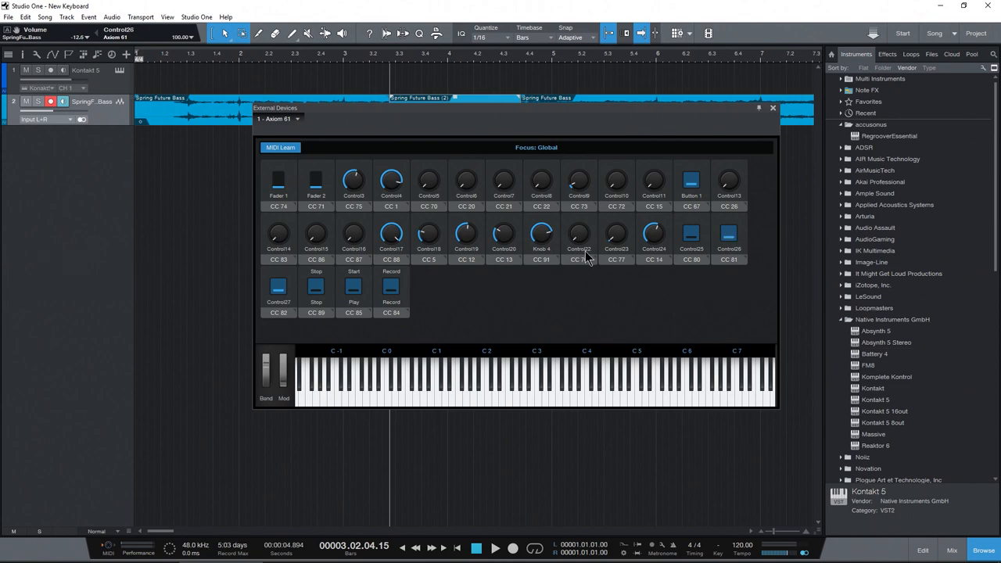
right_click(728, 233)
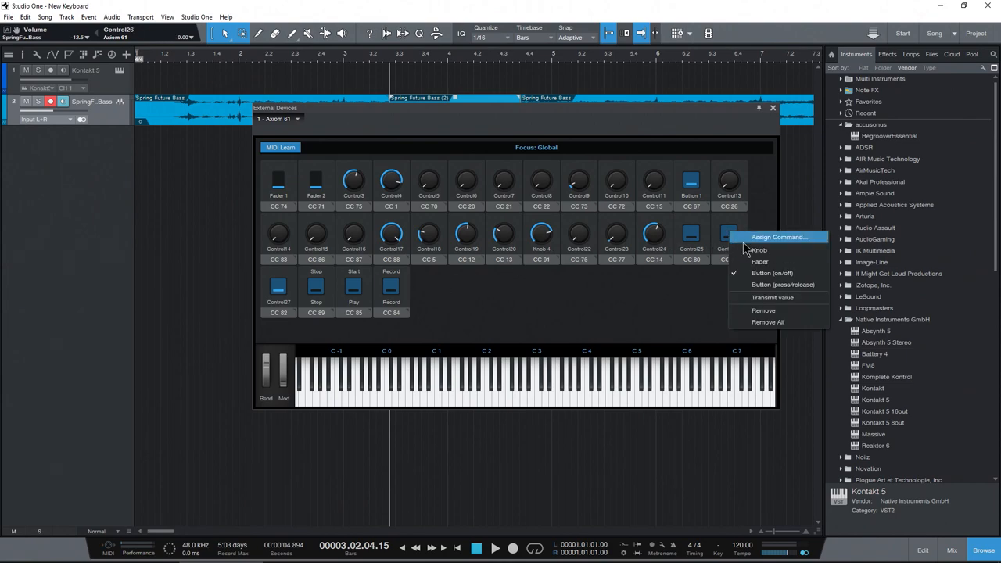
left_click(778, 237)
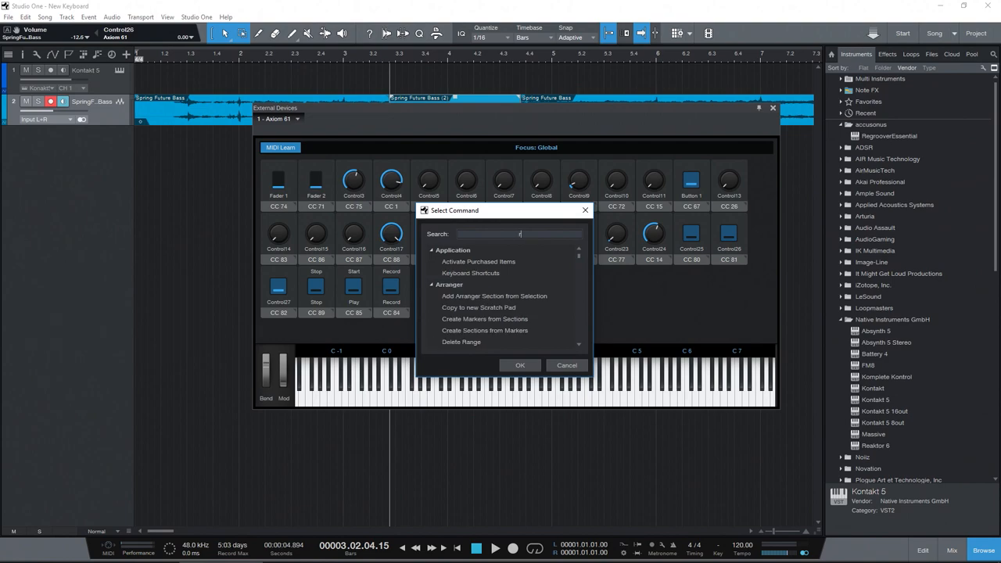
type("rewind")
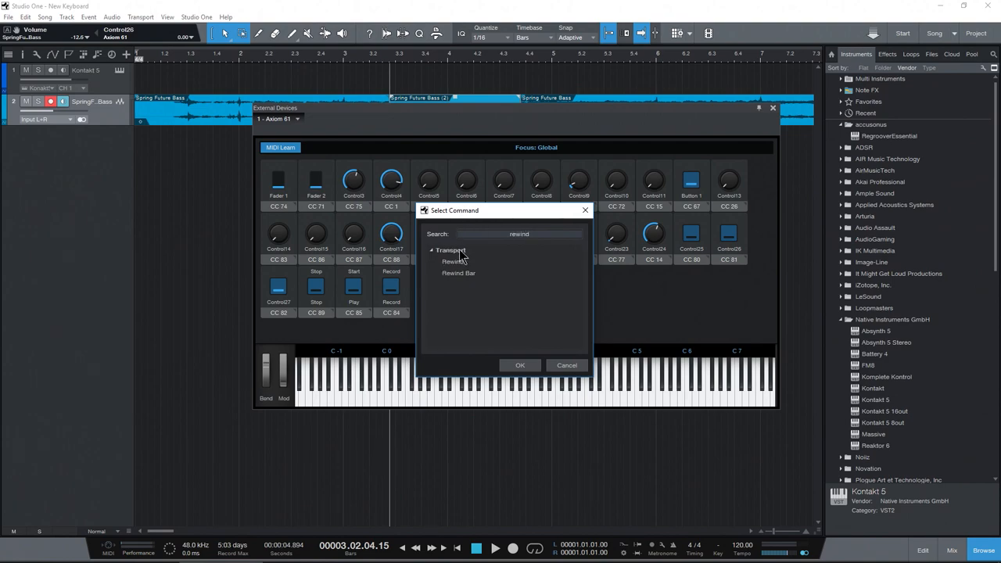
left_click(519, 365)
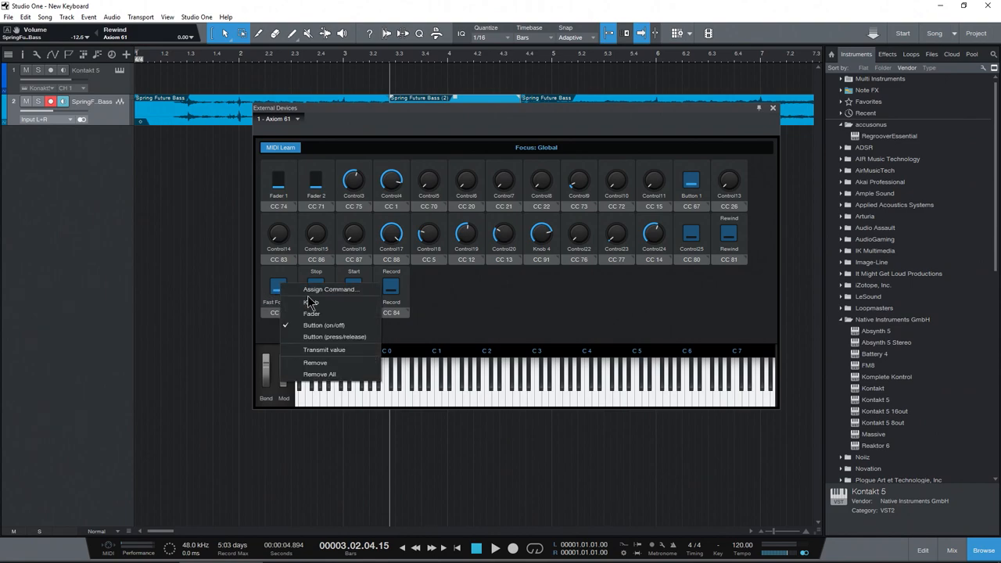
Step: Pick the transport Forward command for the Fast Forward button
left_click(330, 288)
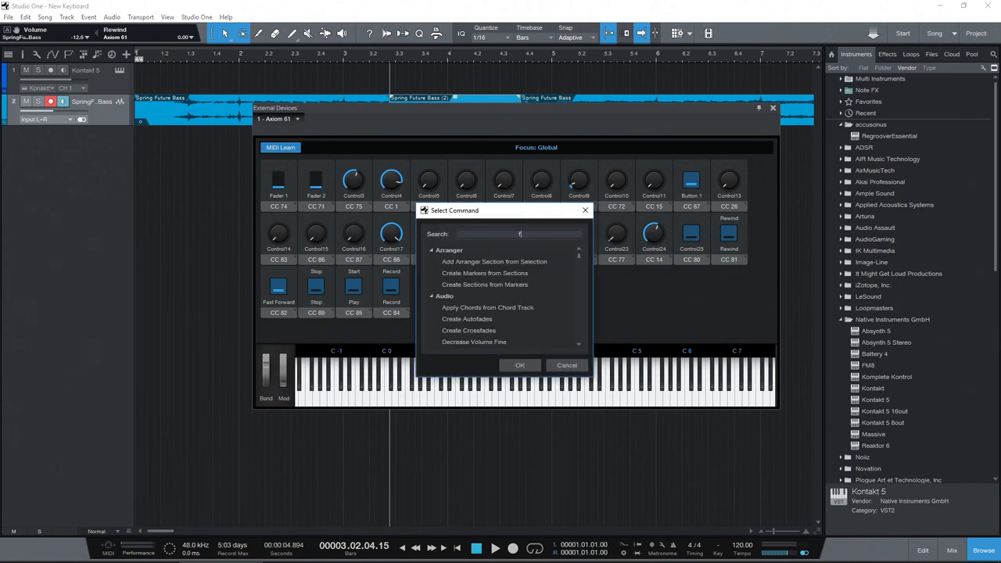
type("orw")
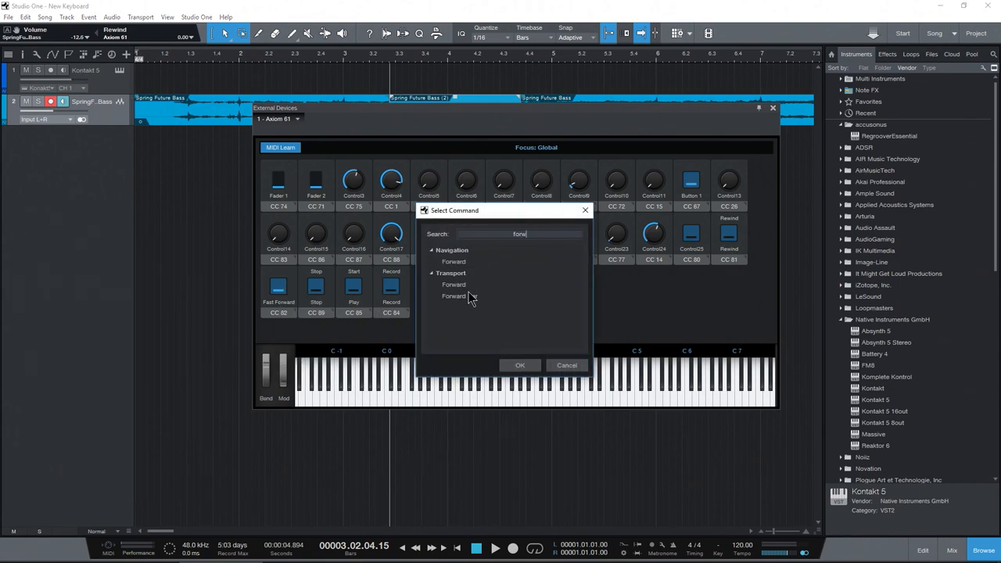
left_click(454, 283)
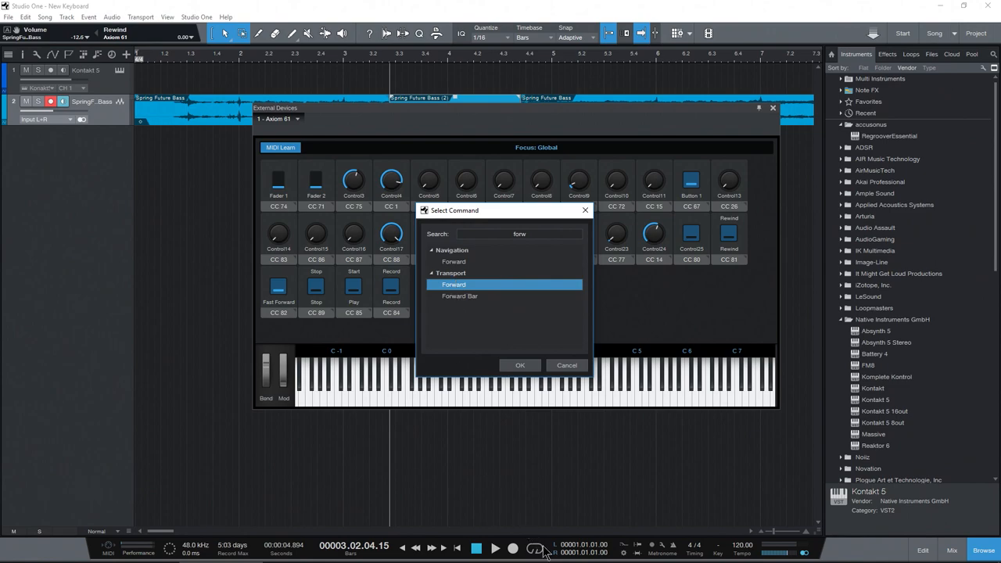
mouse_move(469, 323)
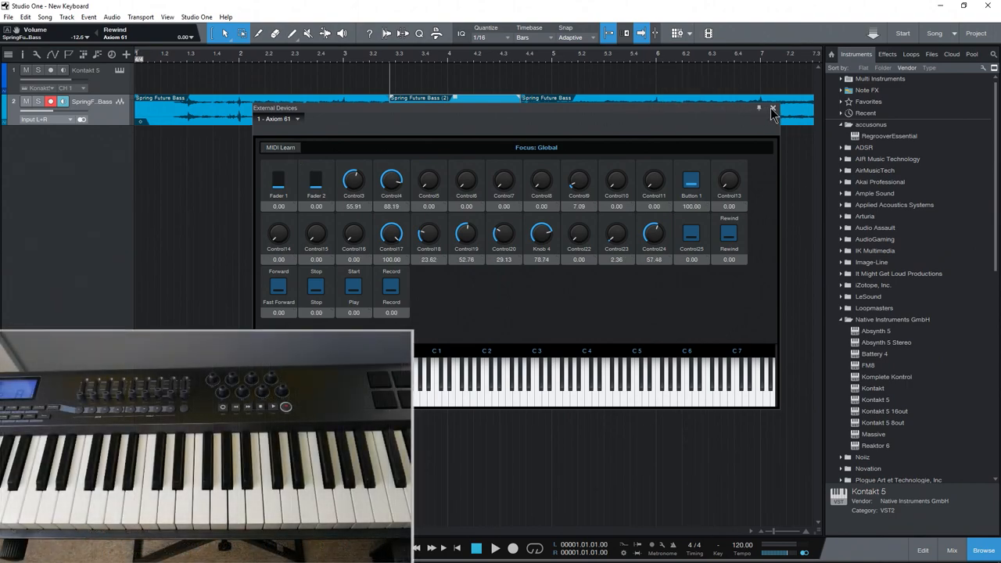
left_click(772, 107)
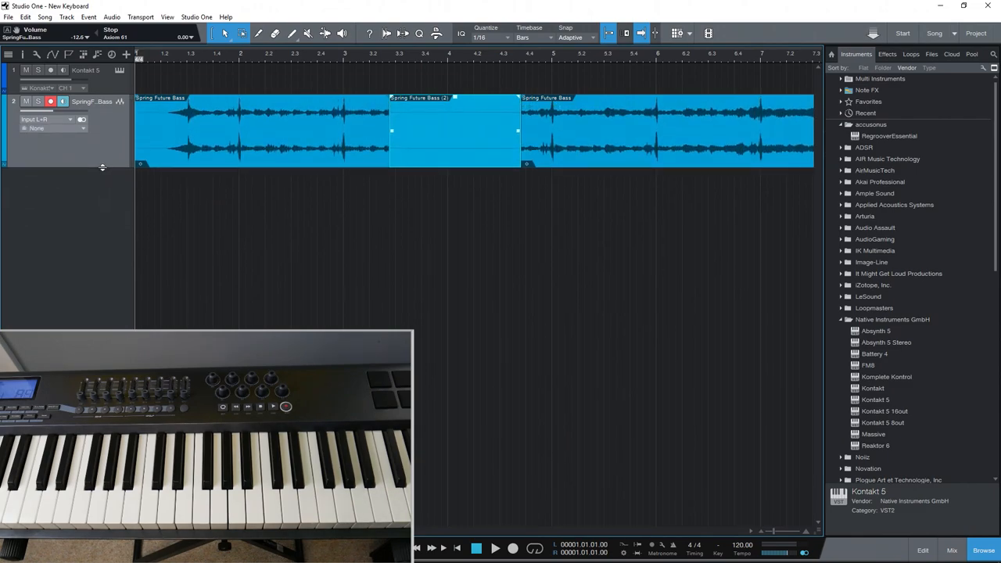
mouse_move(594, 442)
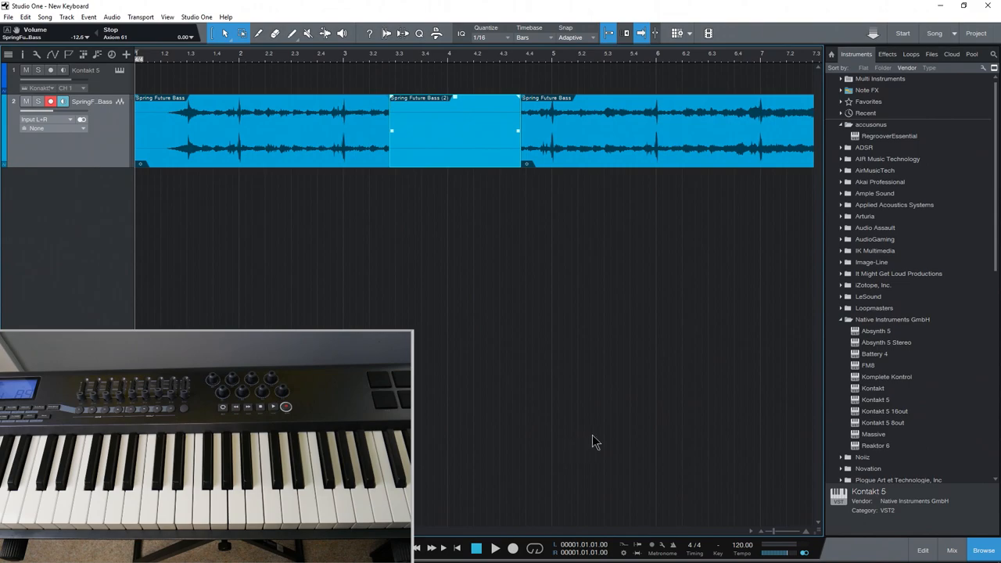
mouse_move(591, 439)
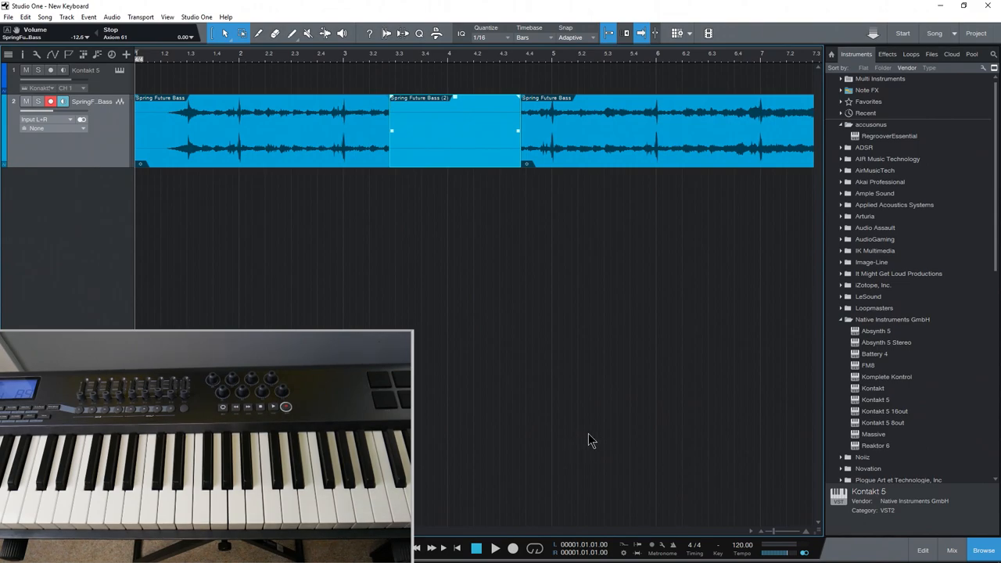
Step: Assign main volume to Control11 on Axiom 61 from the Control Link menu
right_click(804, 552)
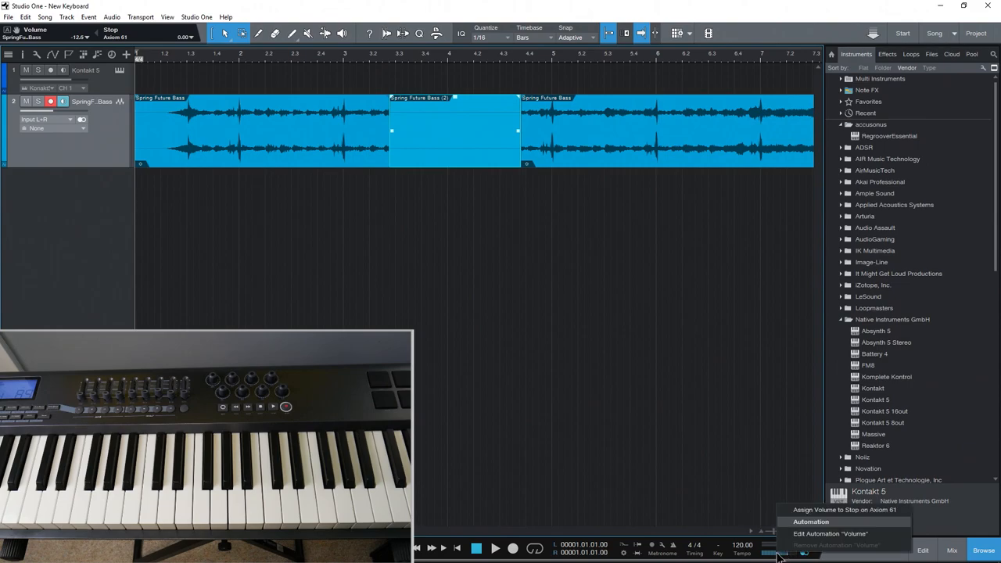
mouse_move(829, 520)
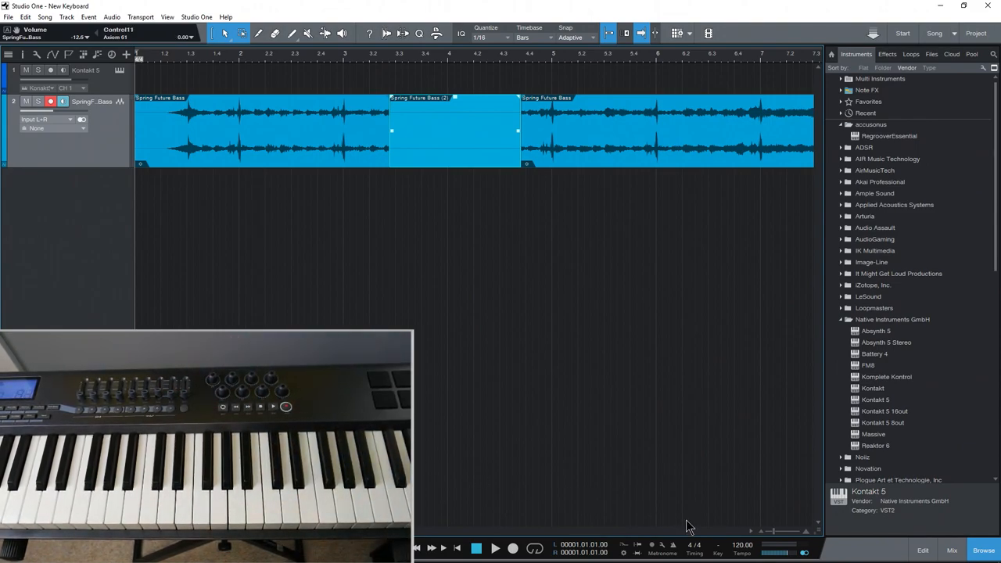
right_click(774, 553)
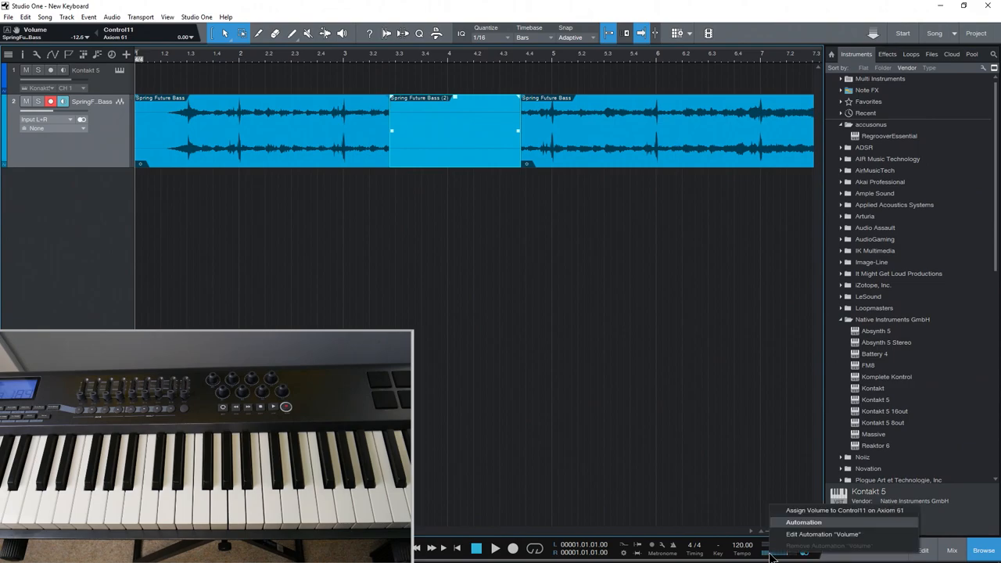
mouse_move(844, 510)
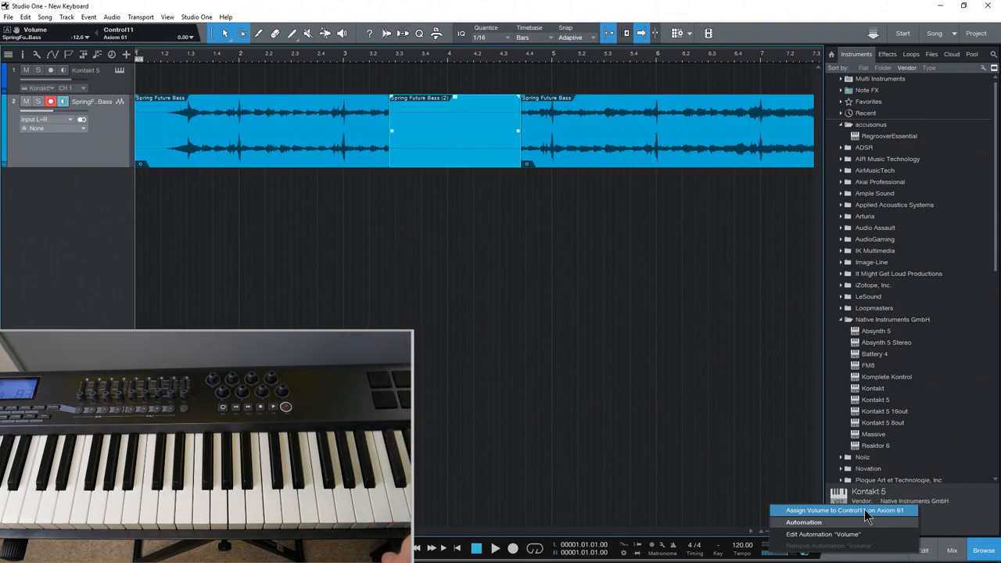
left_click(845, 509)
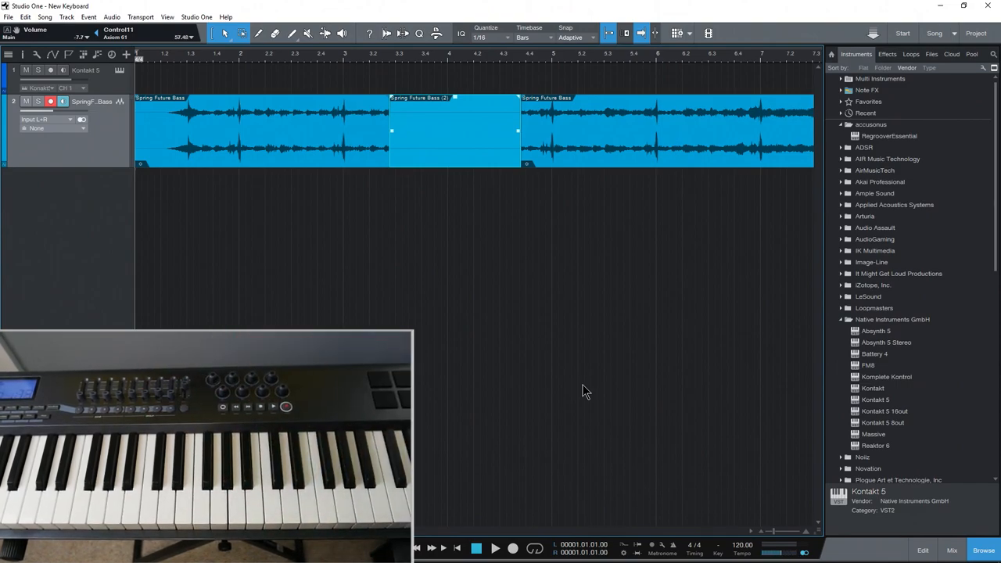
mouse_move(35, 137)
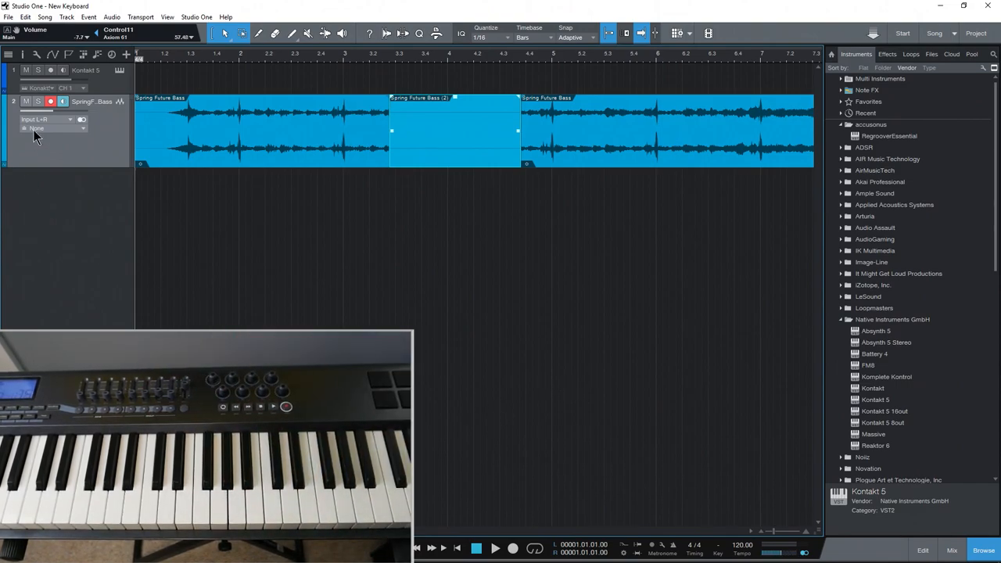
mouse_move(56, 243)
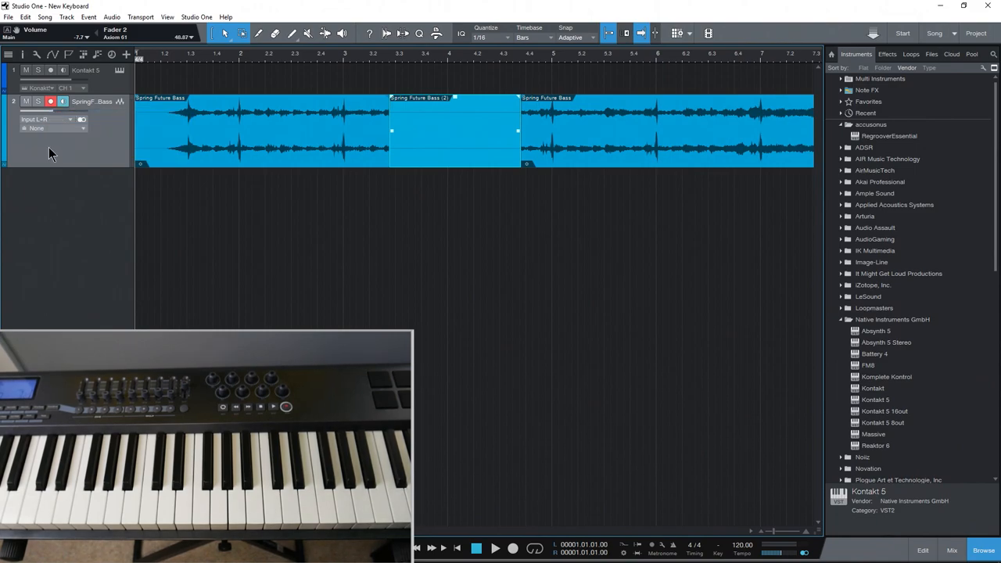
Step: Select the bass track and lower its volume to -39.6 dB with Fader 2
left_click(495, 547)
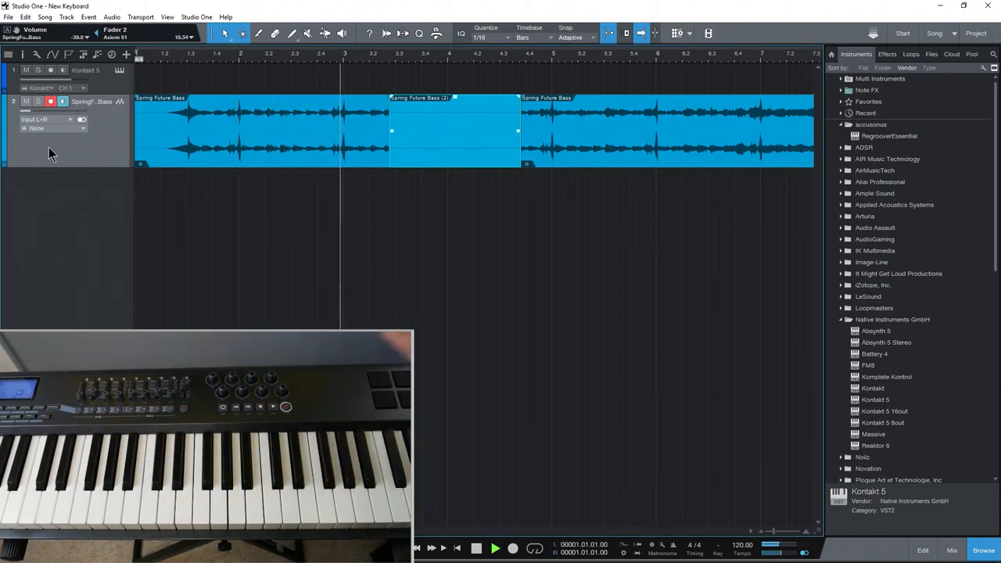
left_click(495, 547)
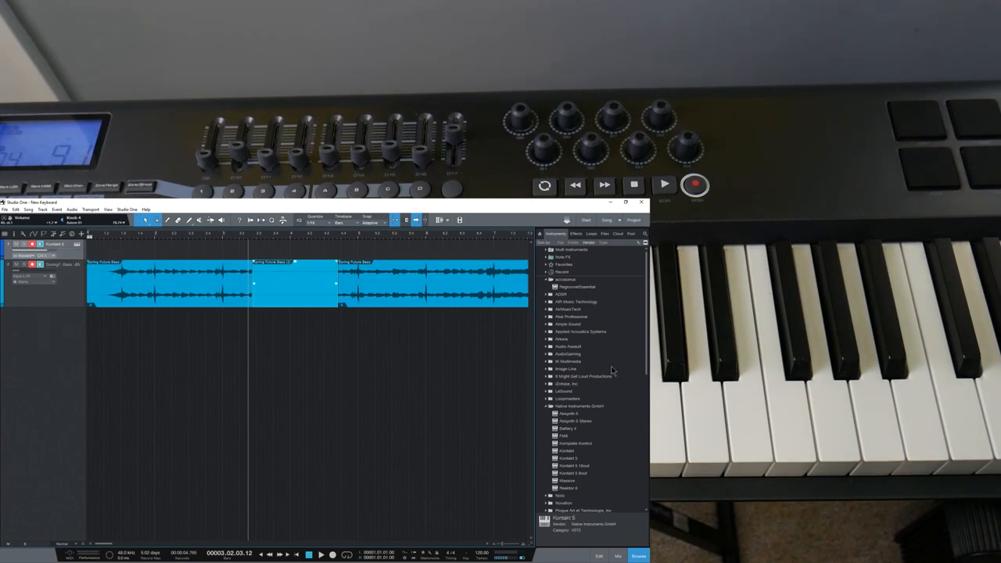
Step: Open the mapping options for the Mai Tai oscillator octave
scroll("down", 3)
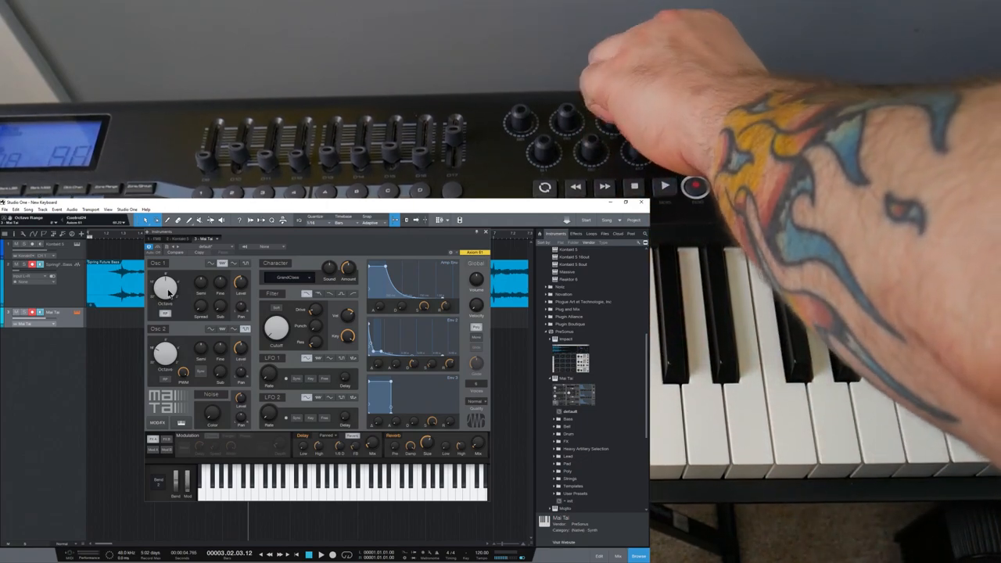
right_click(164, 290)
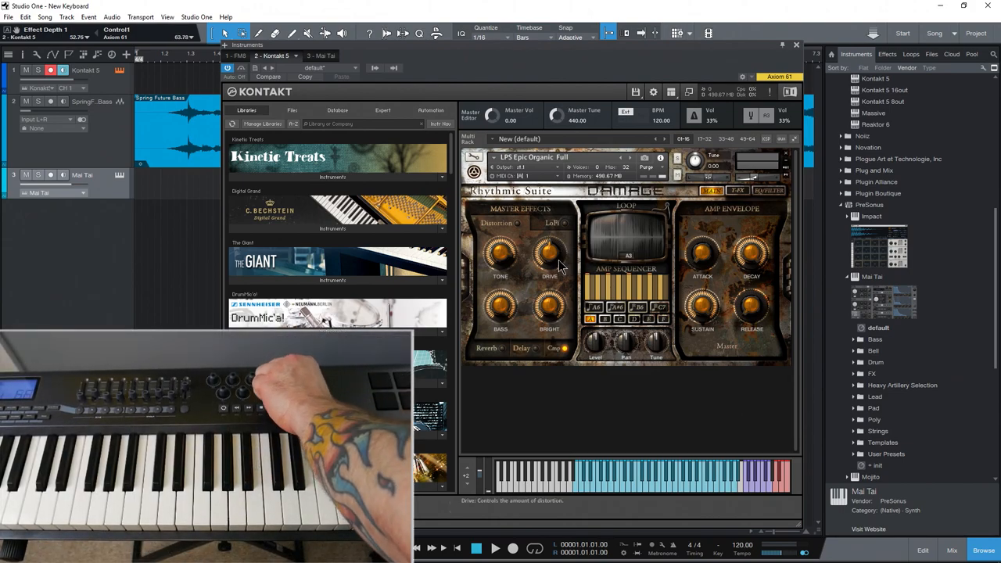
right_click(549, 254)
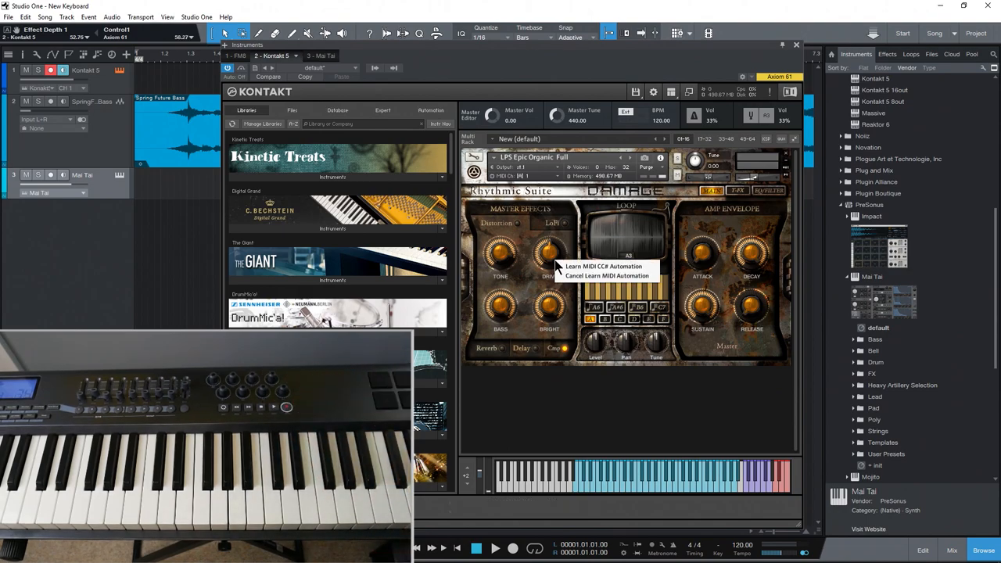
mouse_move(590, 291)
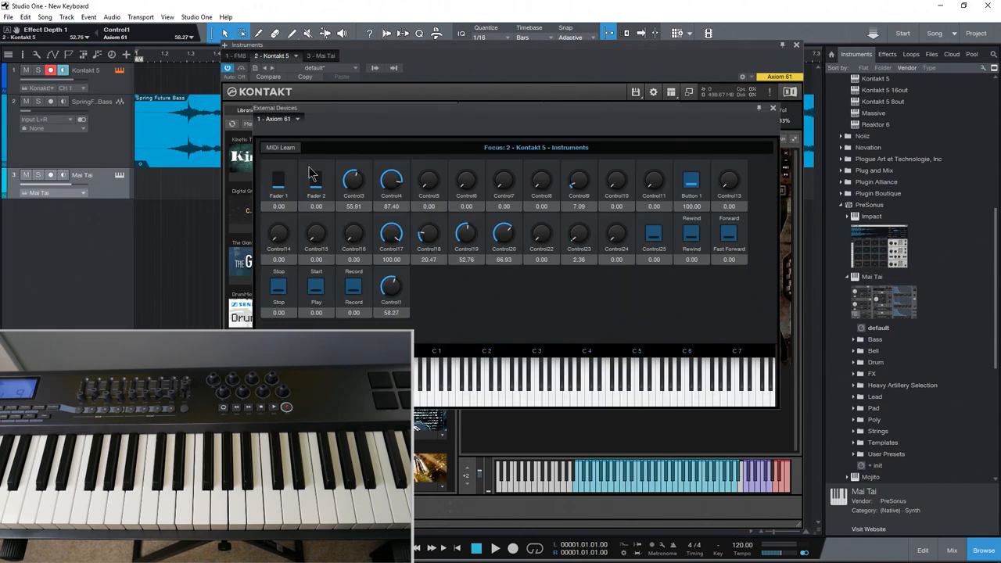
left_click(280, 147)
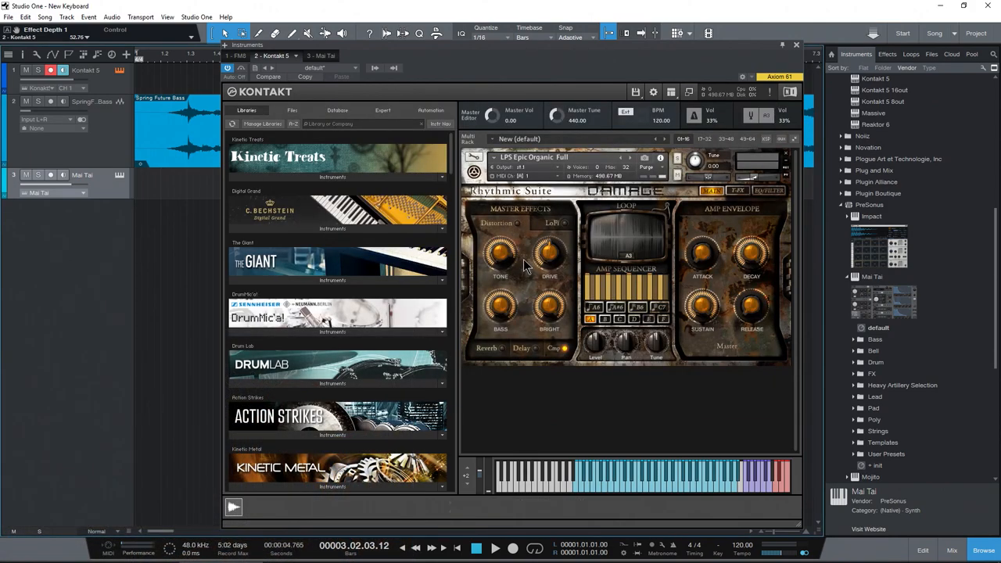
mouse_move(551, 252)
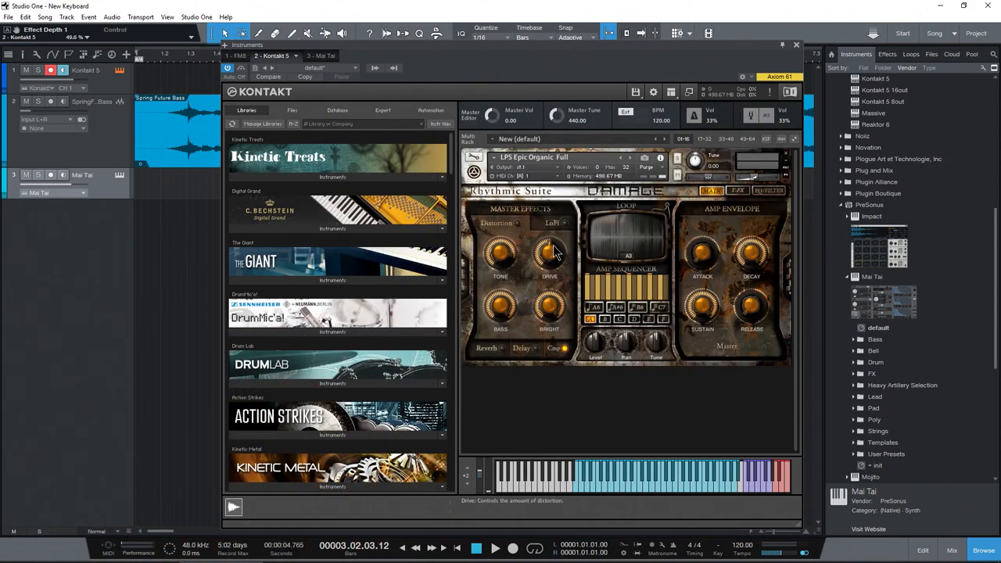
mouse_move(549, 254)
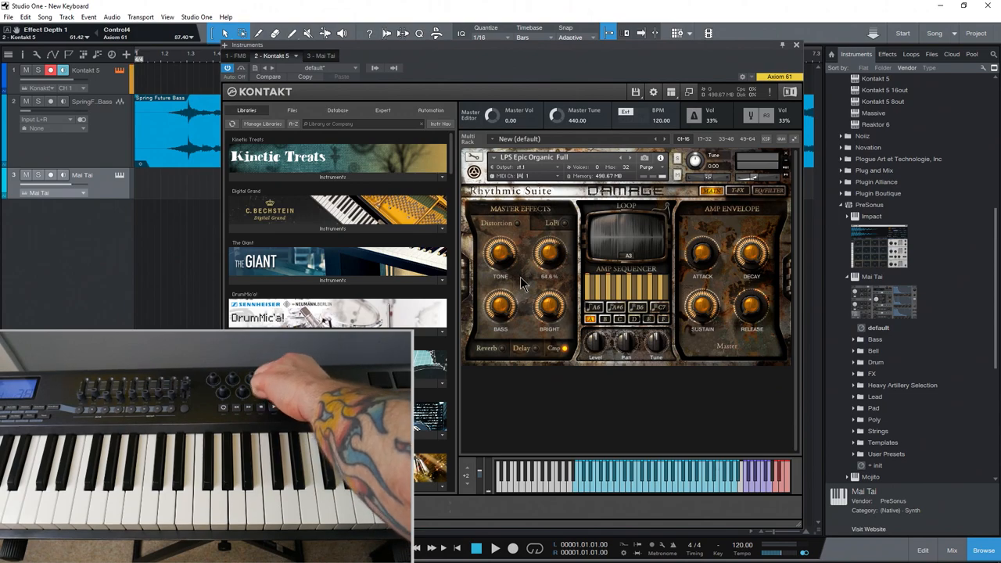
mouse_move(550, 252)
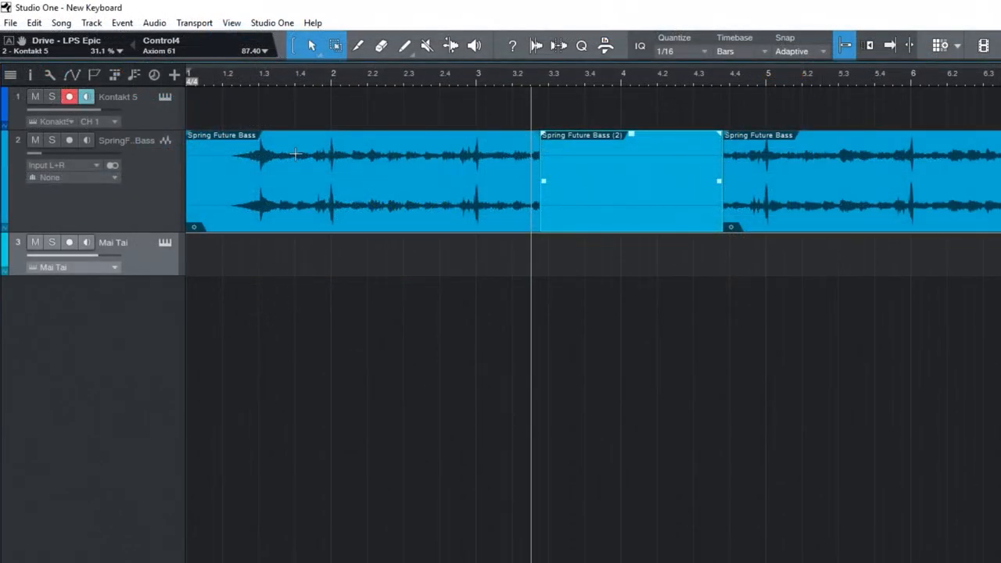
Step: Select Axiom 61 from the external devices list to reopen its control map editor
left_click(161, 40)
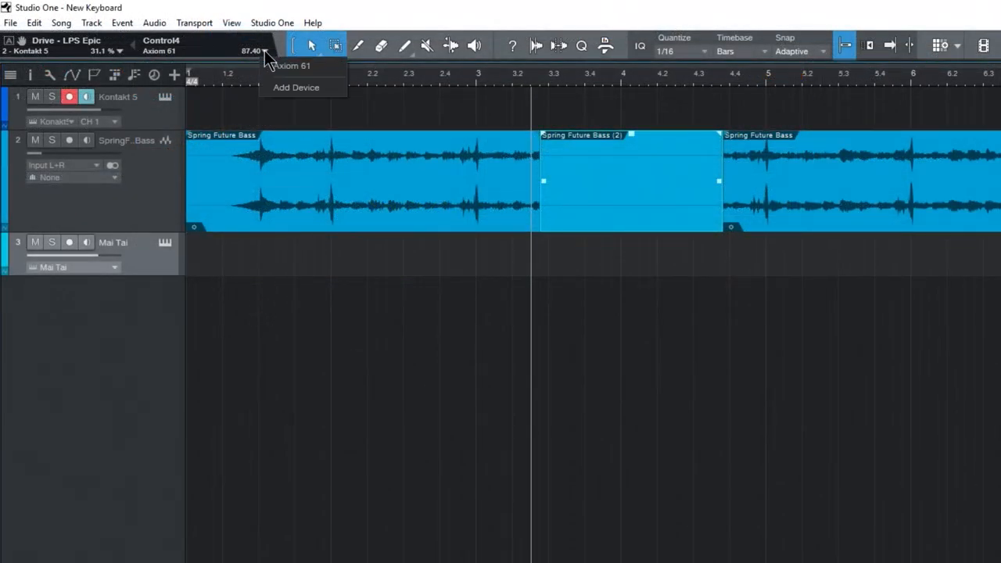
left_click(291, 65)
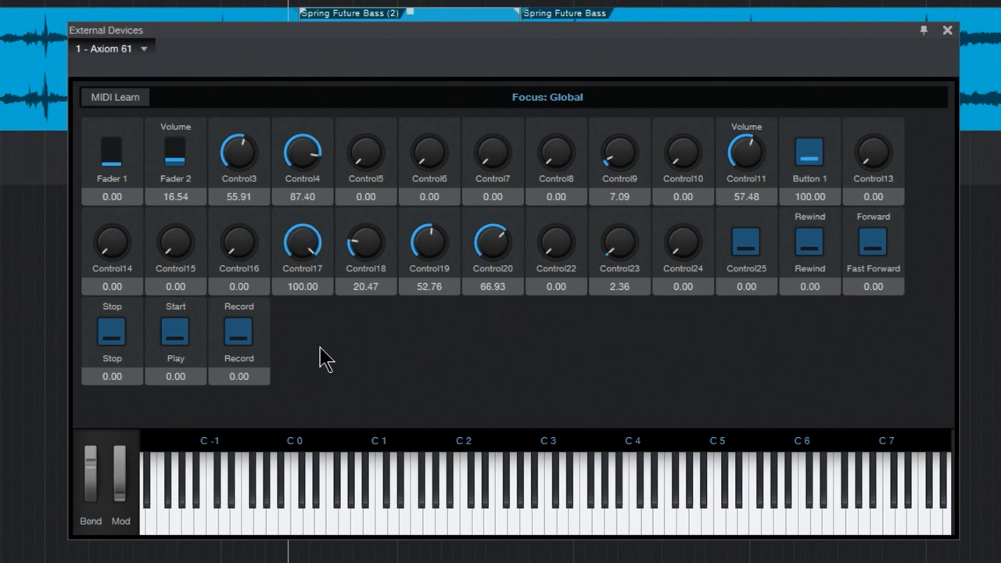
mouse_move(728, 223)
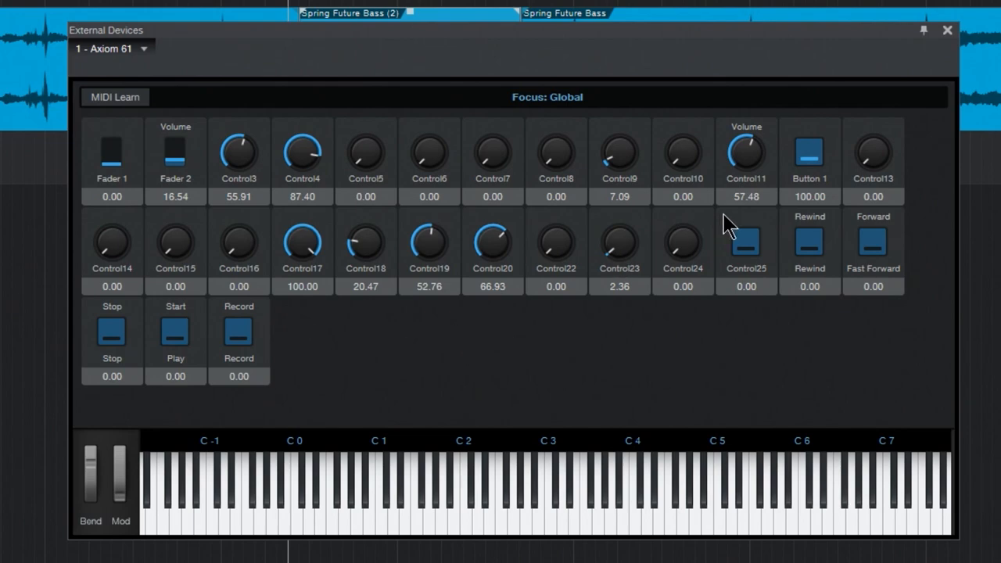